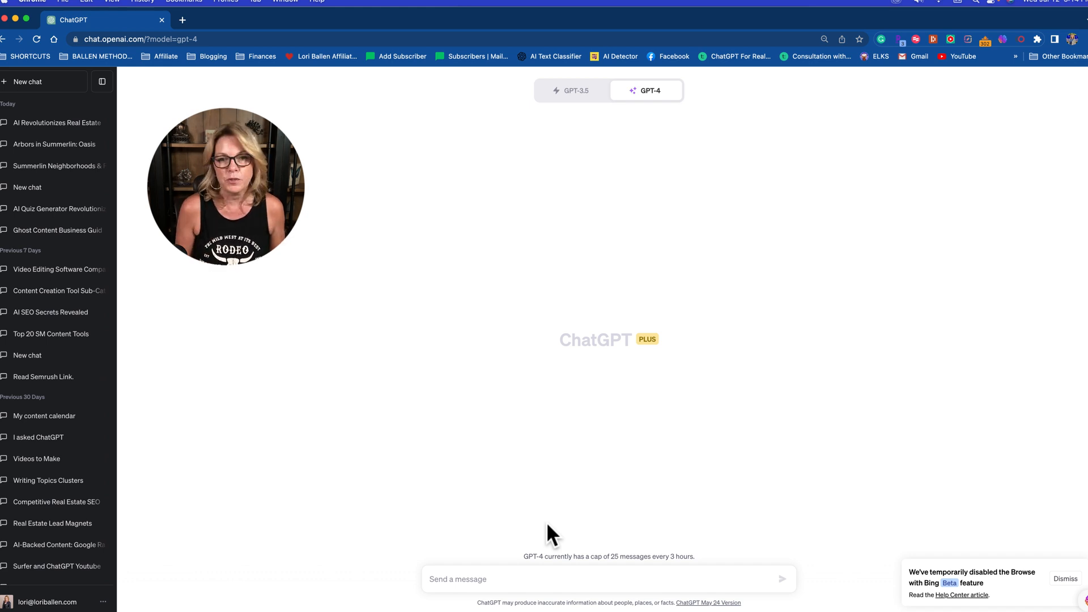
Ask GPT-4 "give me a list of neighborhoods in Summerlin" and review the grouped answer
{"action": "type", "text": "give me a list of neighborhoods in Summerlin"}
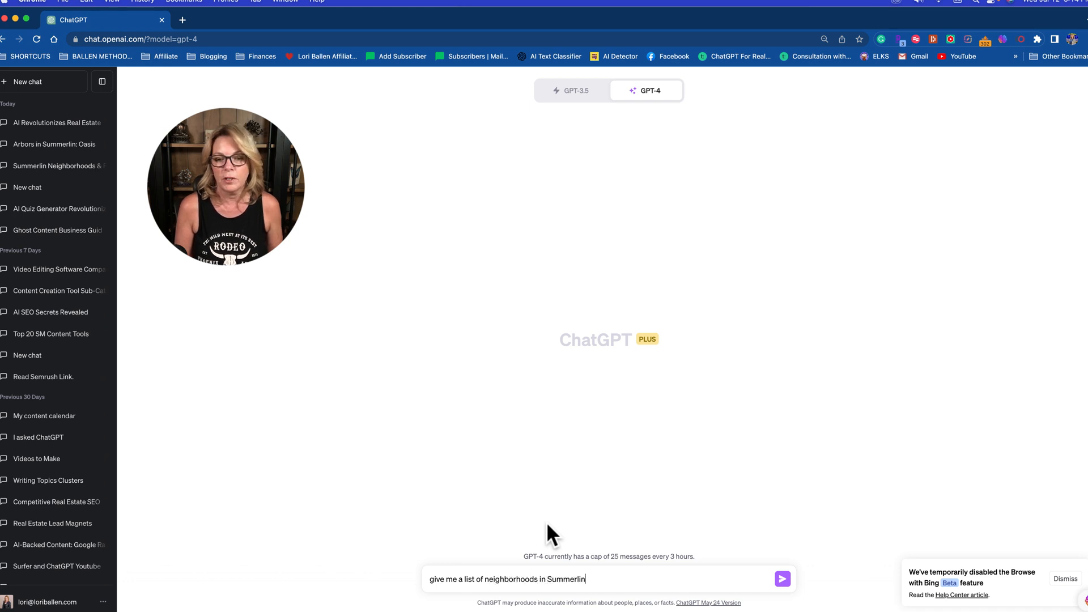
{"action": "left_click", "coordinate": [783, 578]}
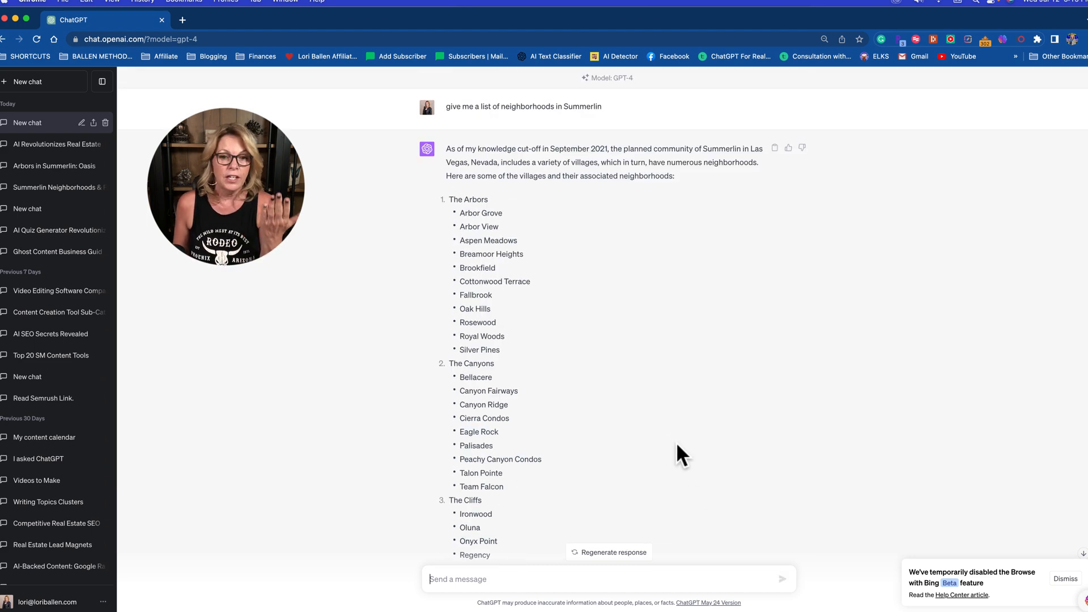
{"action": "scroll", "scroll_direction": "down", "scroll_amount": 3}
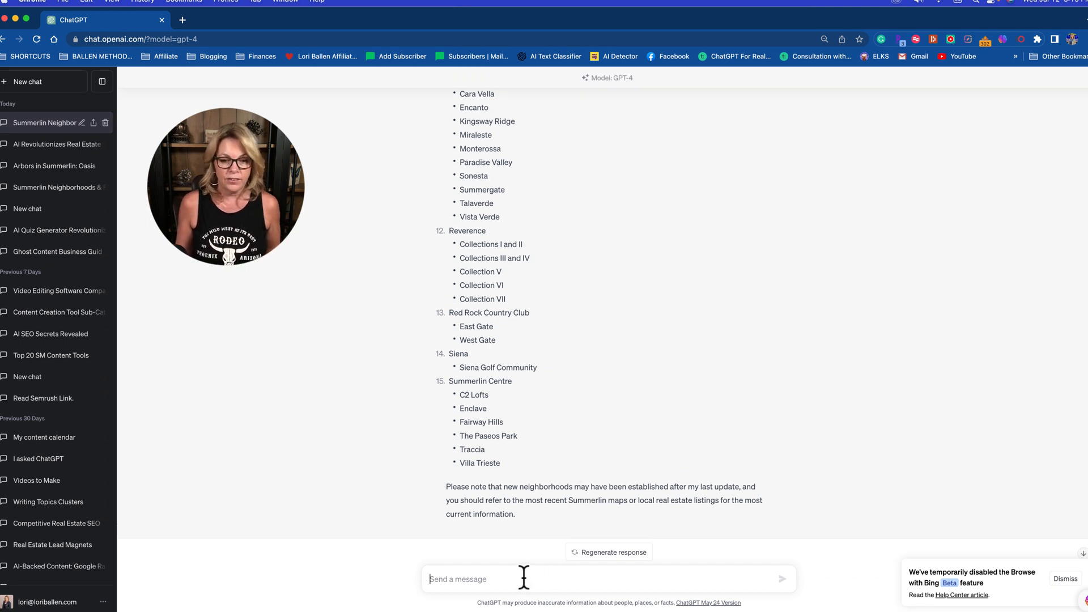
Request a table of the most popular neighborhoods with features in the next column and scroll through it
{"action": "type", "text": "put the"}
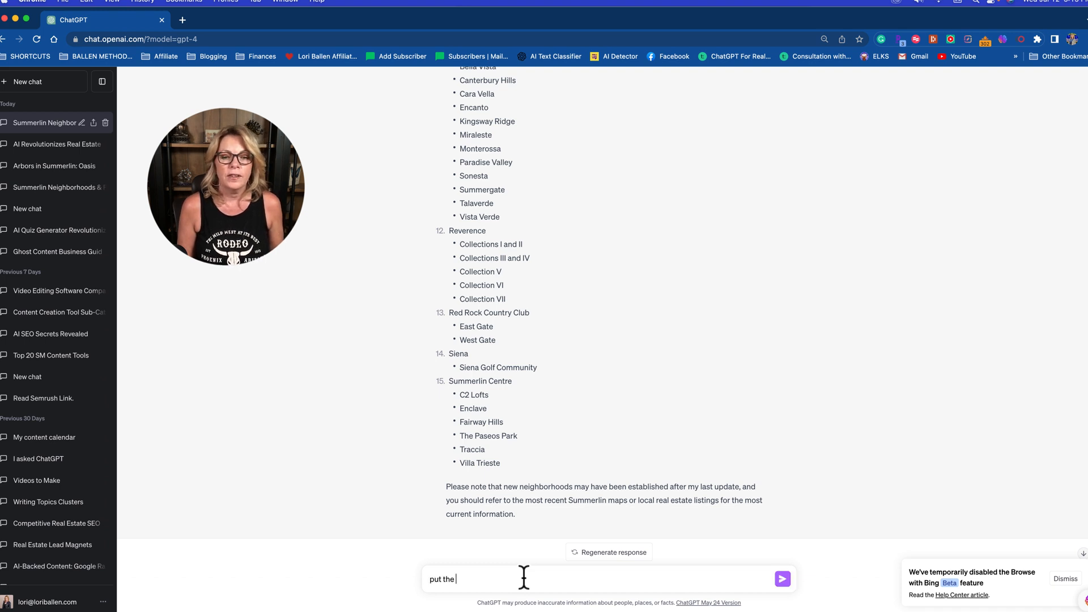
{"action": "type", "text": "mo"}
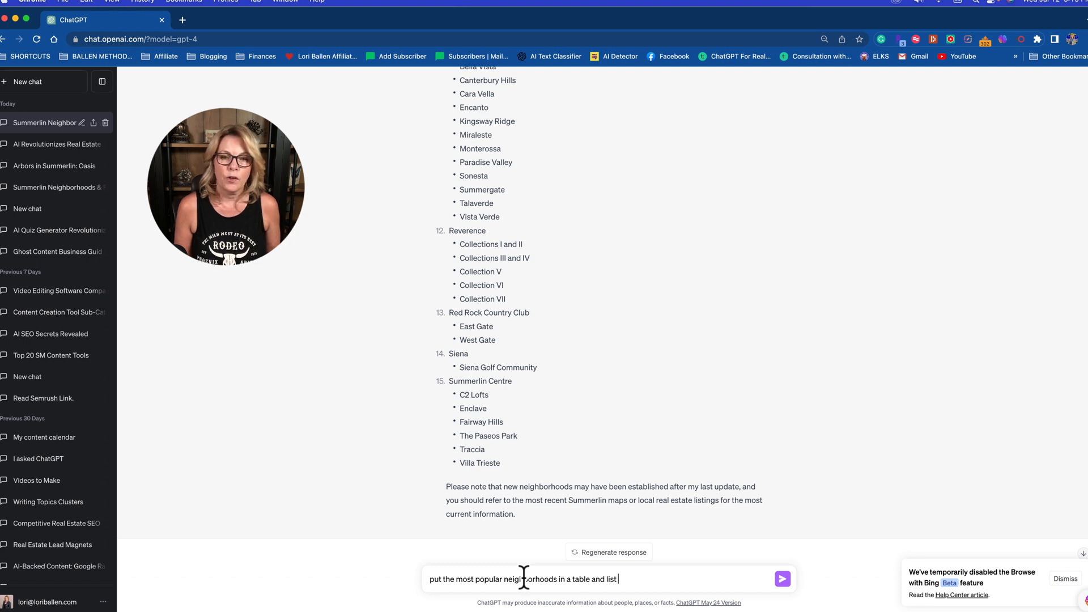
{"action": "type", "text": "the am"}
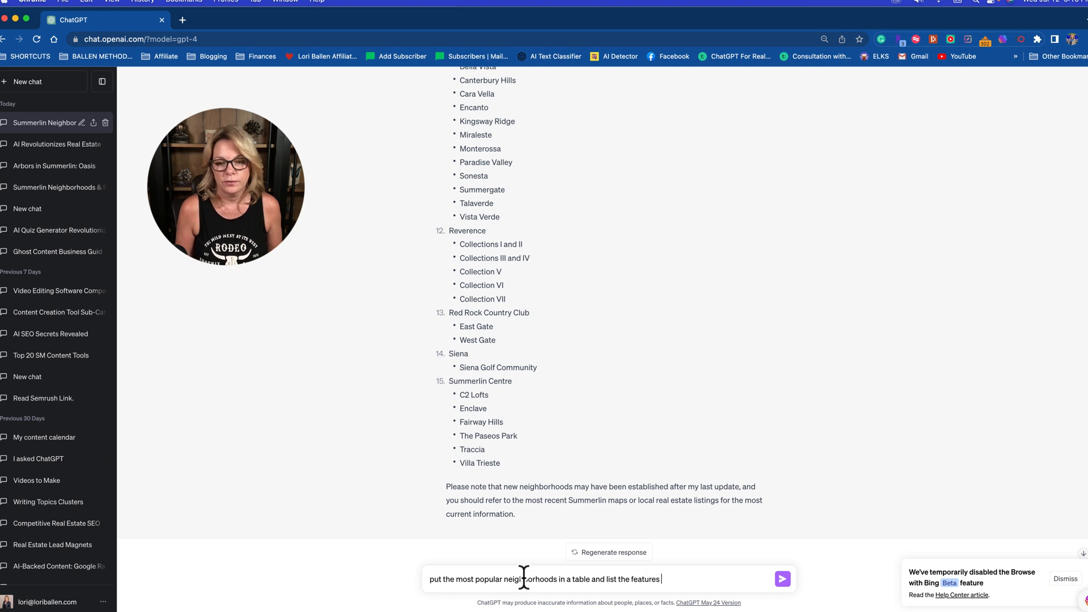
{"action": "type", "text": "in the next colu"}
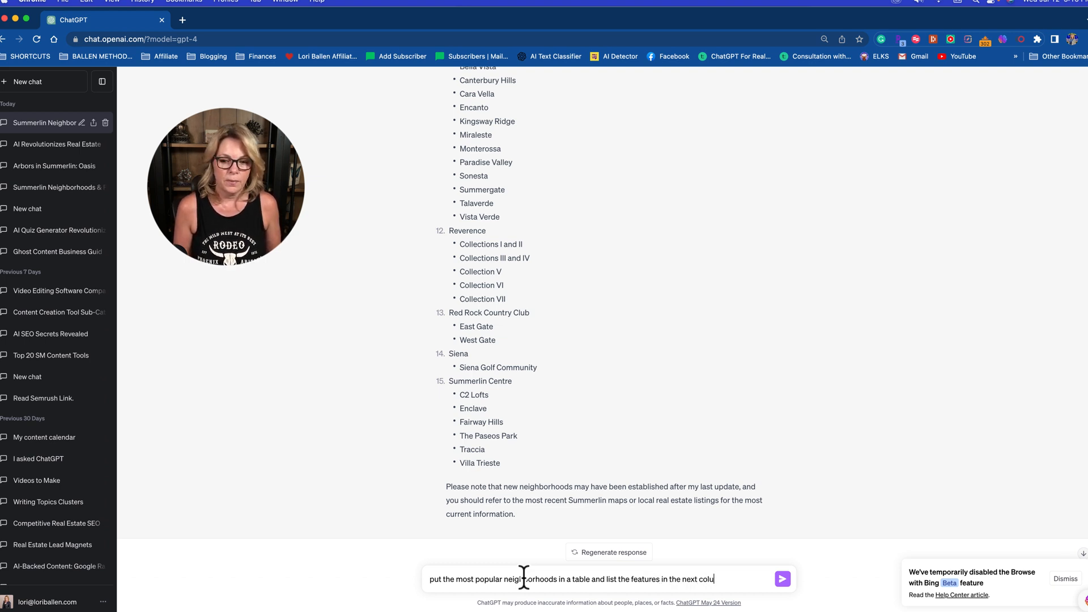
{"action": "left_click", "coordinate": [783, 578]}
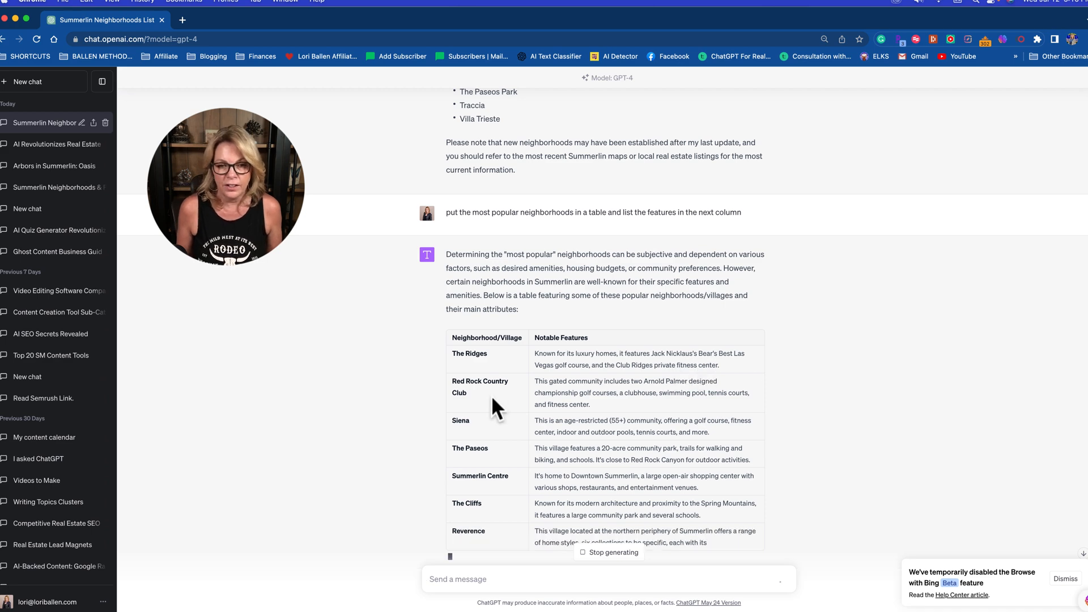
{"action": "scroll", "scroll_direction": "down", "scroll_amount": 3}
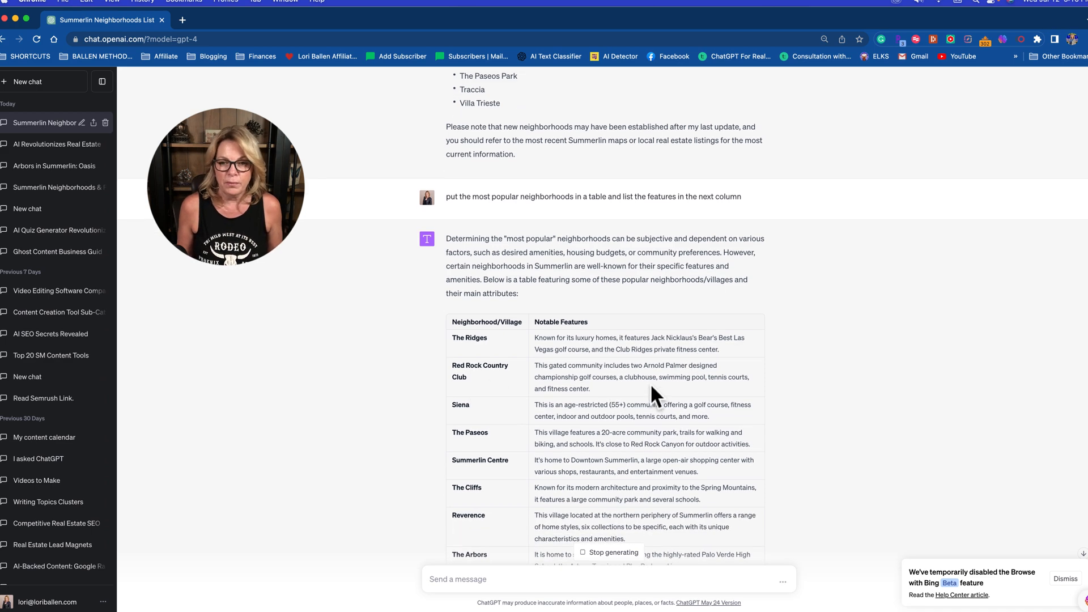
{"action": "scroll", "scroll_direction": "down", "scroll_amount": 3}
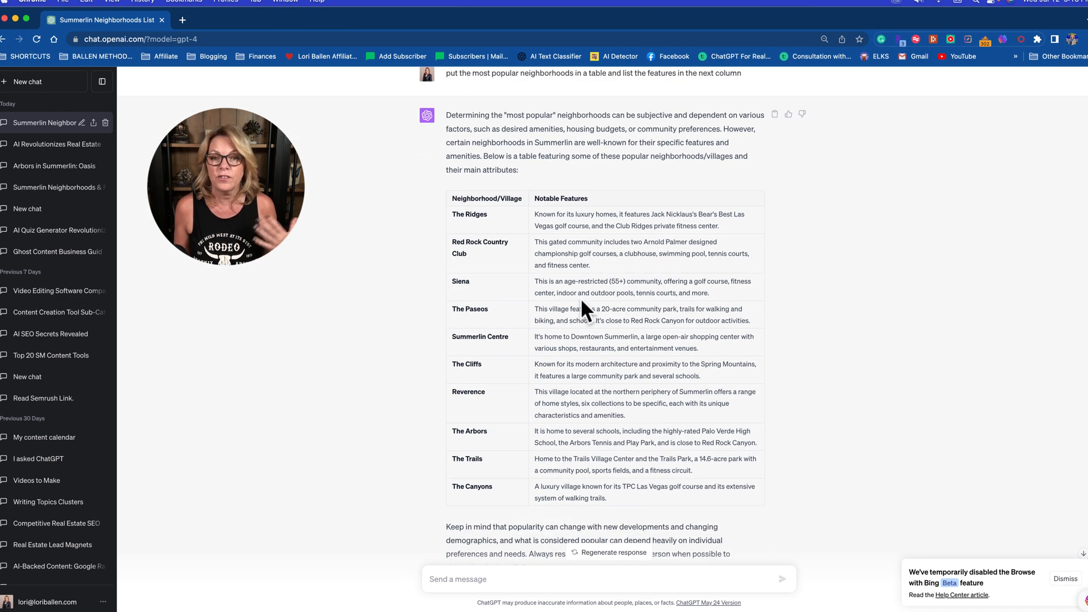
{"action": "scroll", "scroll_direction": "down", "scroll_amount": 3}
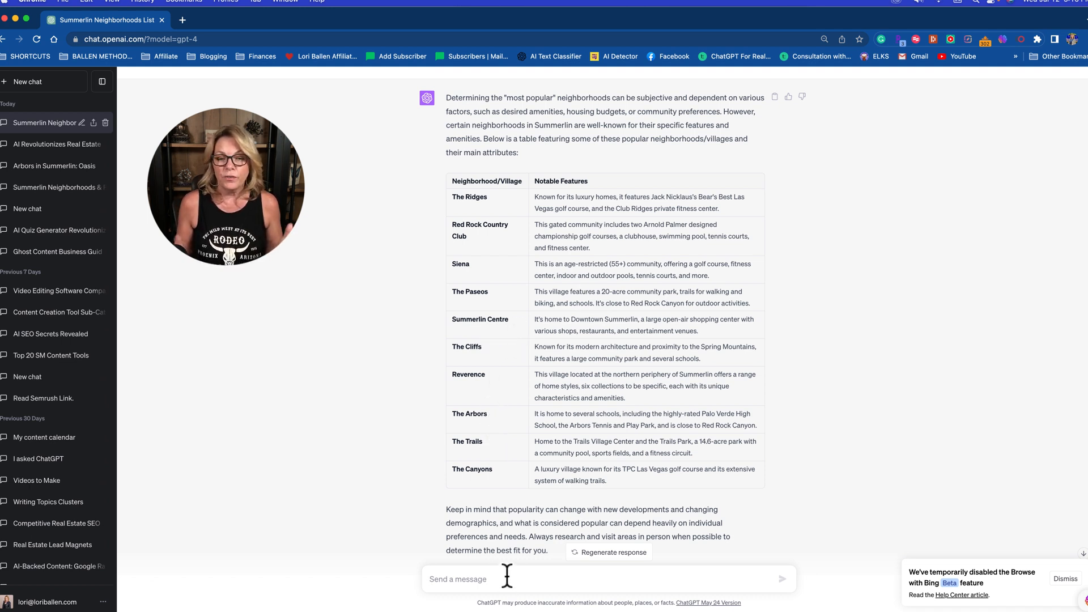
Ask "are there more?" and select the second table of additional neighborhoods
{"action": "type", "text": "are"}
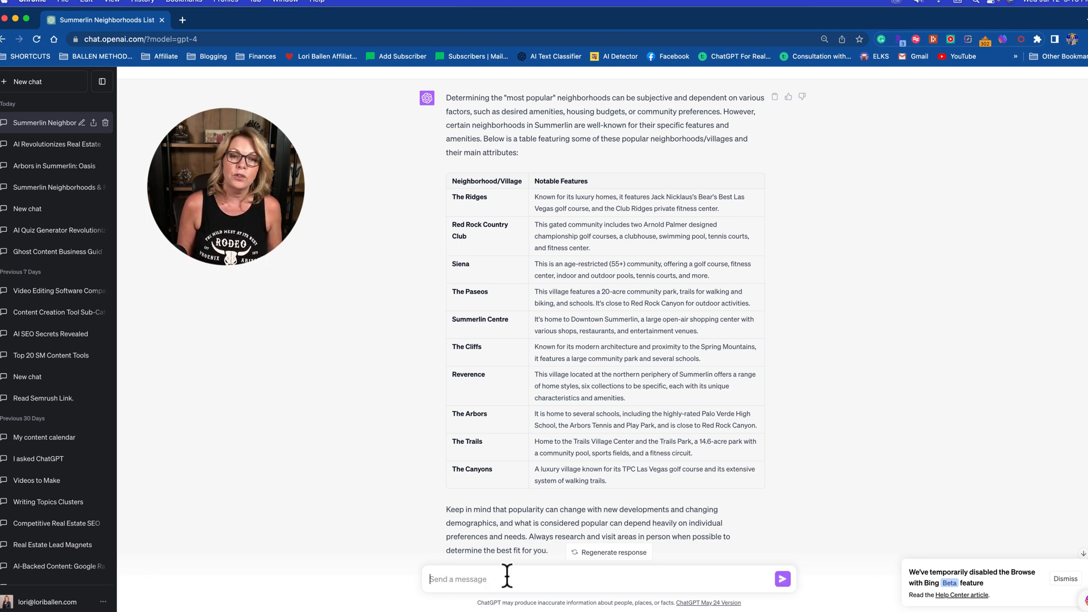
{"action": "left_click", "coordinate": [608, 552]}
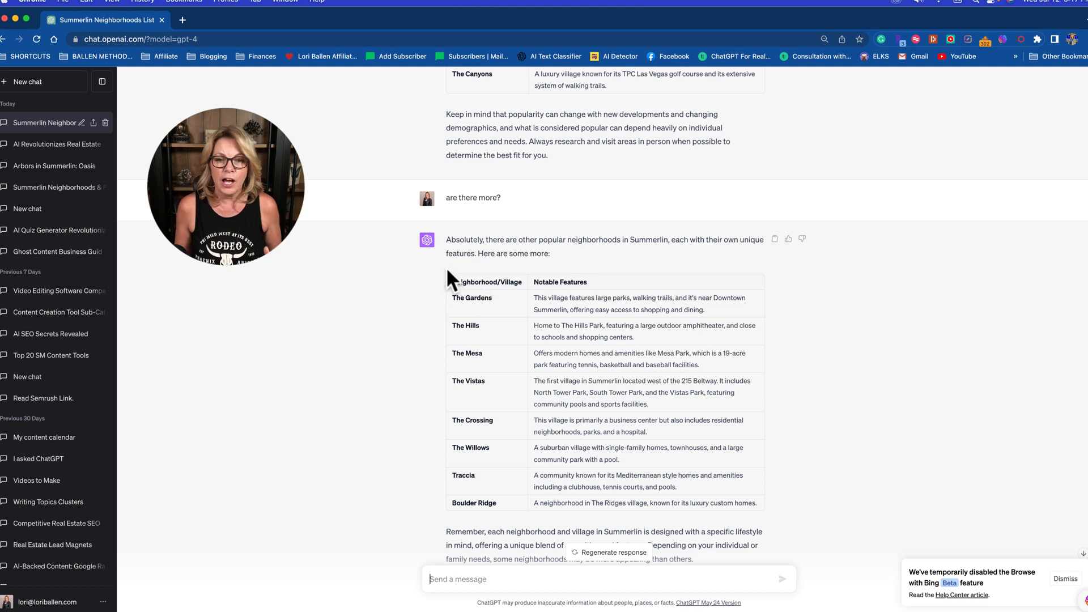
{"action": "left_click_drag", "start_coordinate": [449, 282], "coordinate": [757, 502]}
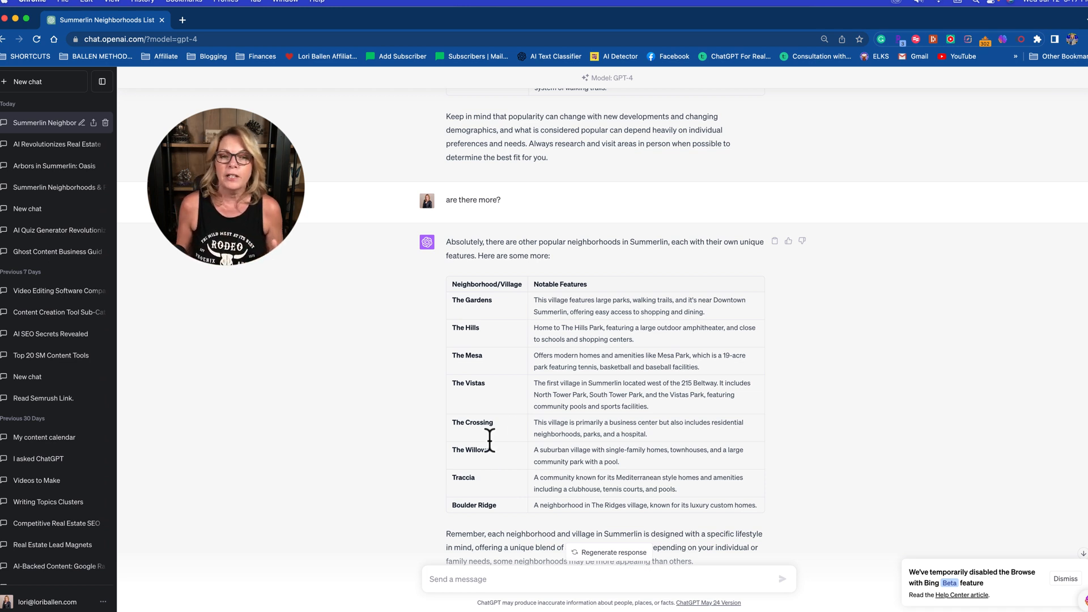
{"action": "scroll", "scroll_direction": "down", "scroll_amount": 3}
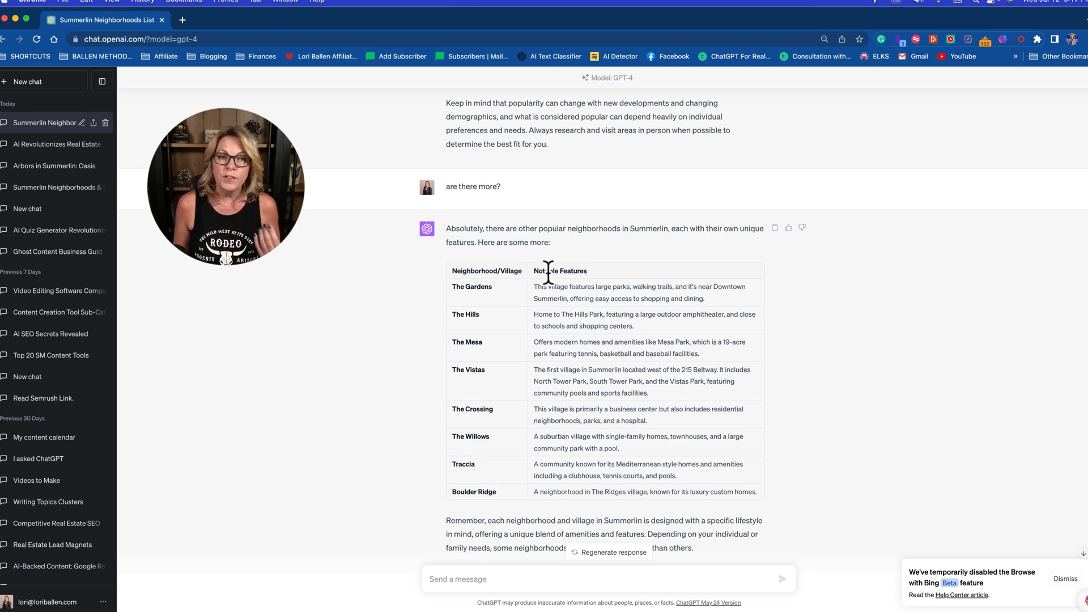
{"action": "mouse_move", "coordinate": [533, 206]}
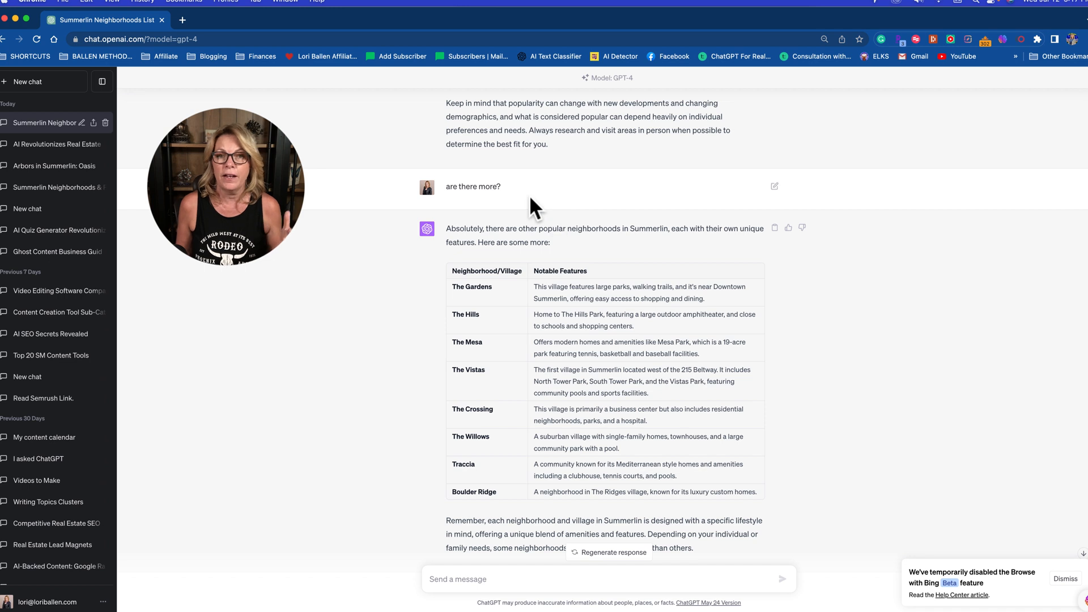
{"action": "mouse_move", "coordinate": [550, 265]}
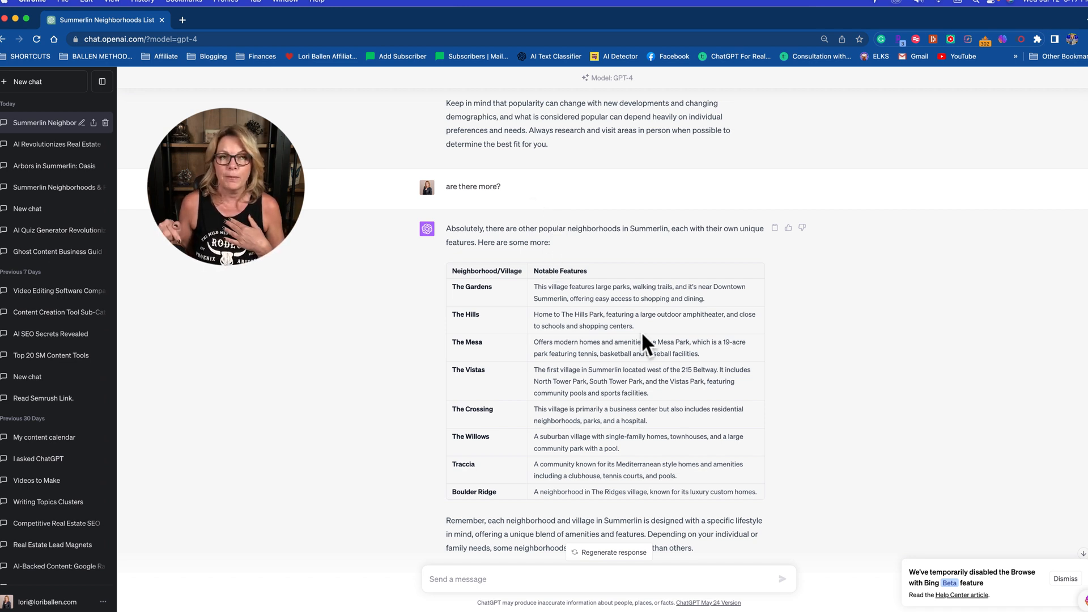
{"action": "mouse_move", "coordinate": [470, 284]}
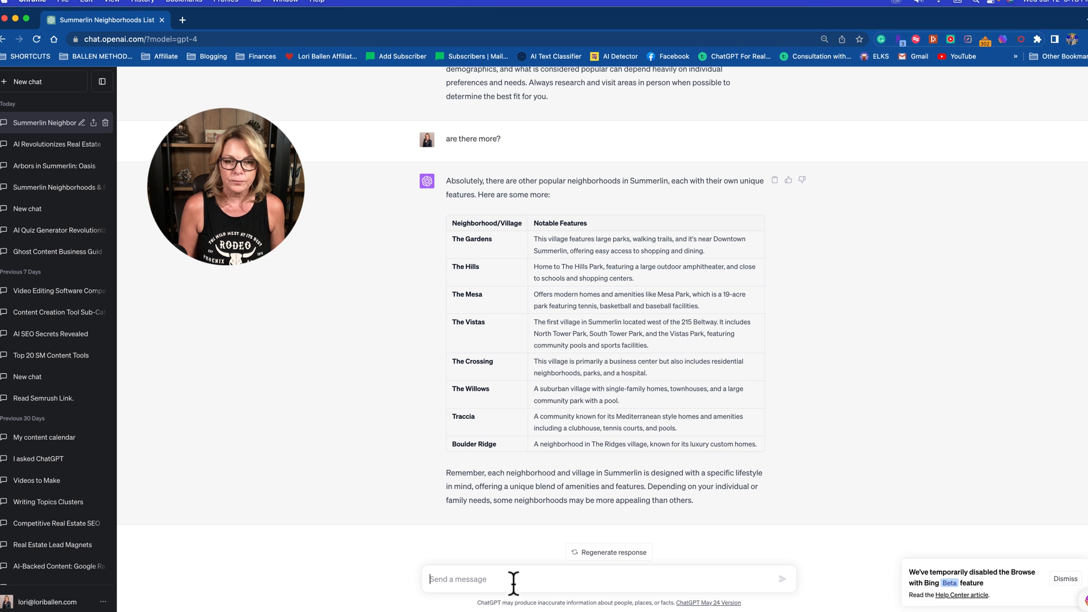
Request a neighborhoods table listing parks in column two and gated/golf/55+ notes in column three
{"action": "type", "text": "make a list of summerlin neighborhoods in a table, in the next"}
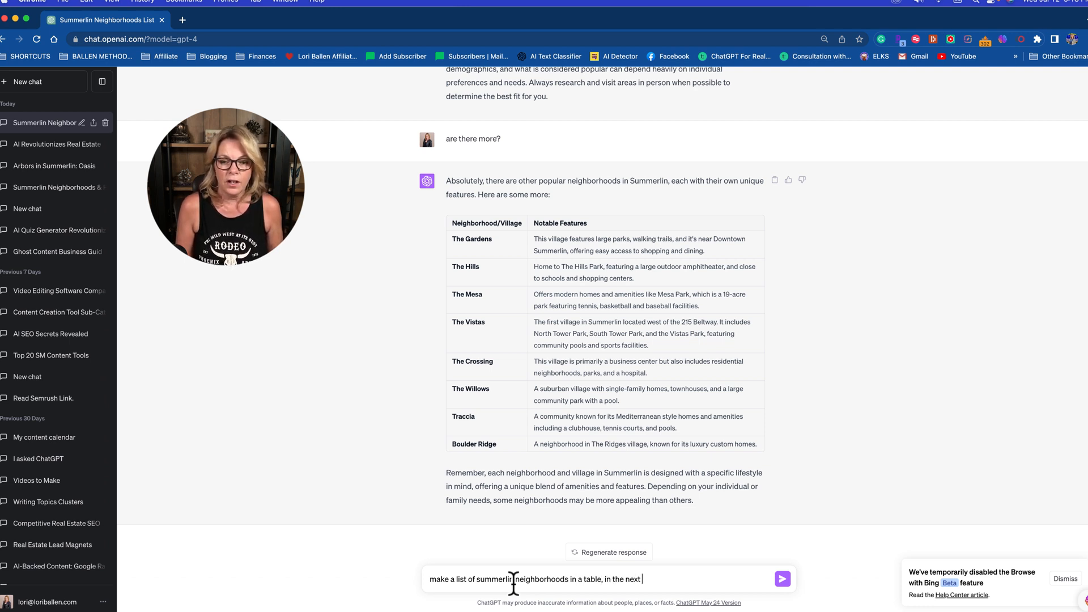
{"action": "type", "text": "column,"}
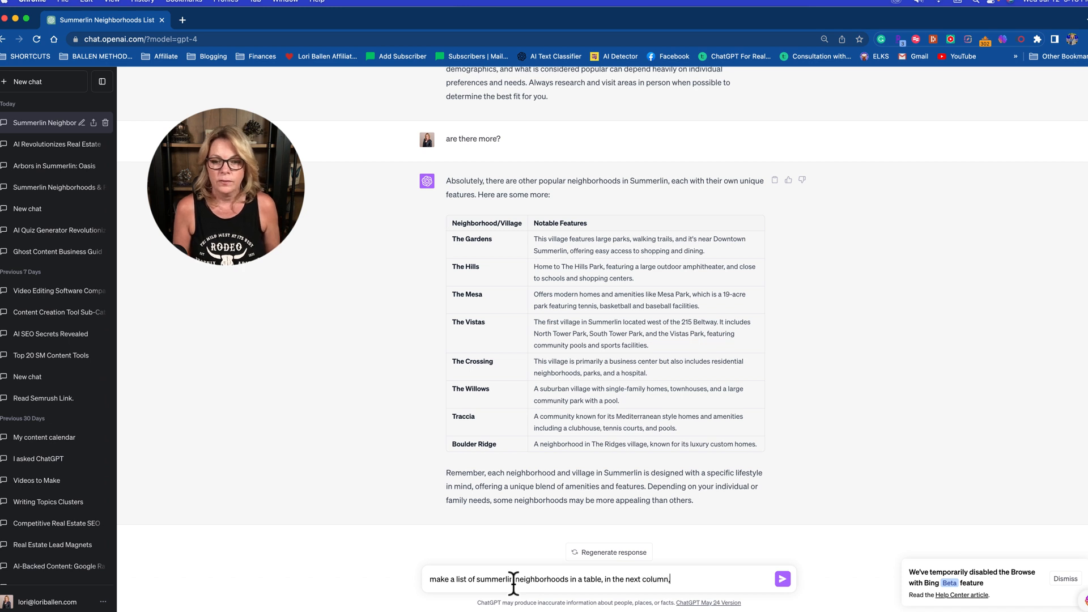
{"action": "type", "text": "i"}
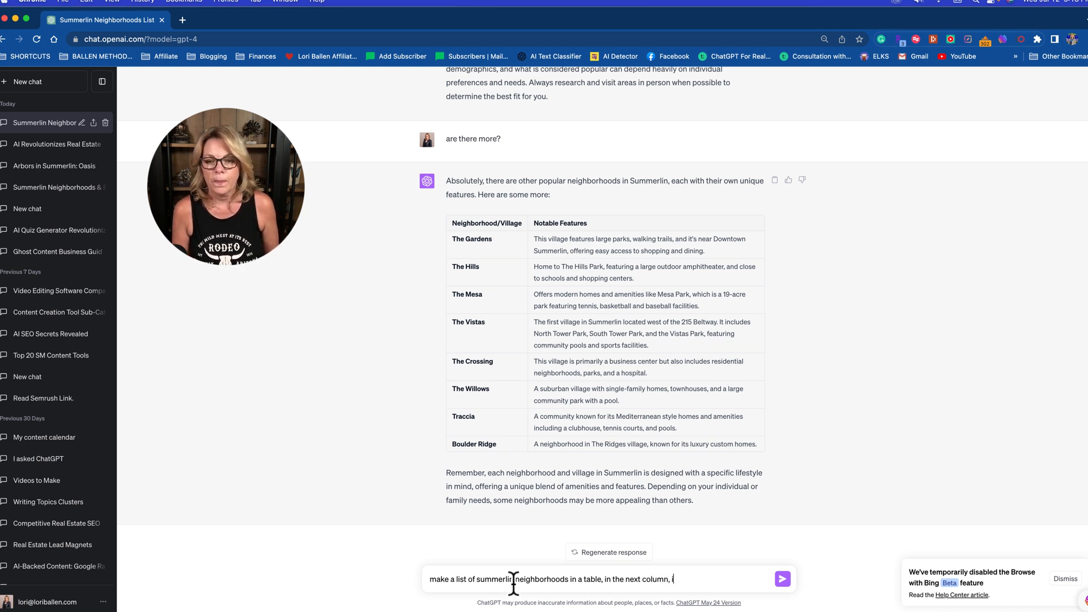
{"action": "type", "text": "list the parks, and the 3rd column,"}
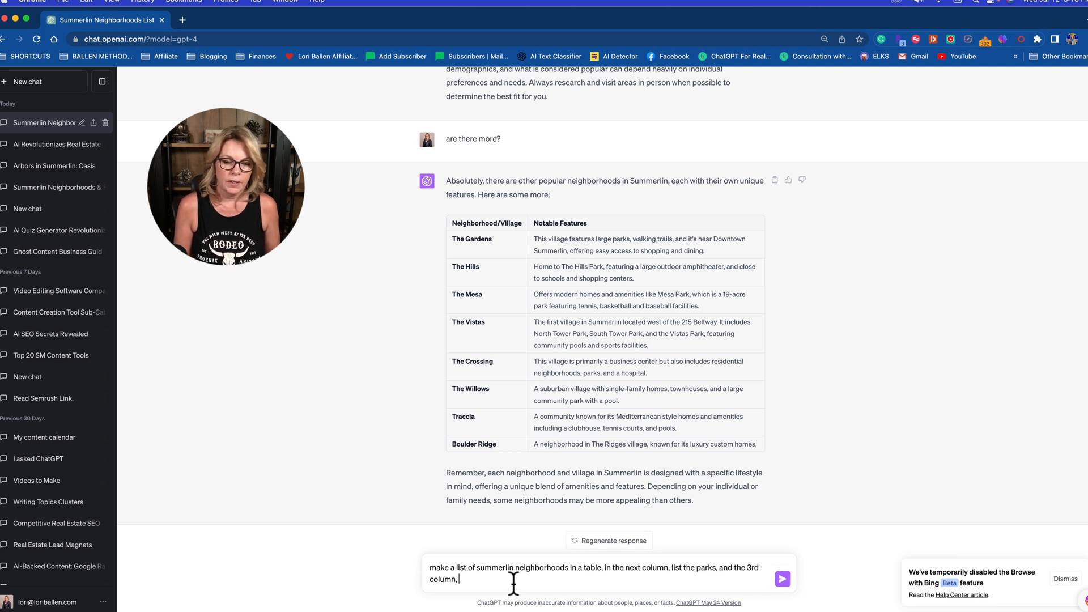
{"action": "type", "text": "note if they are"}
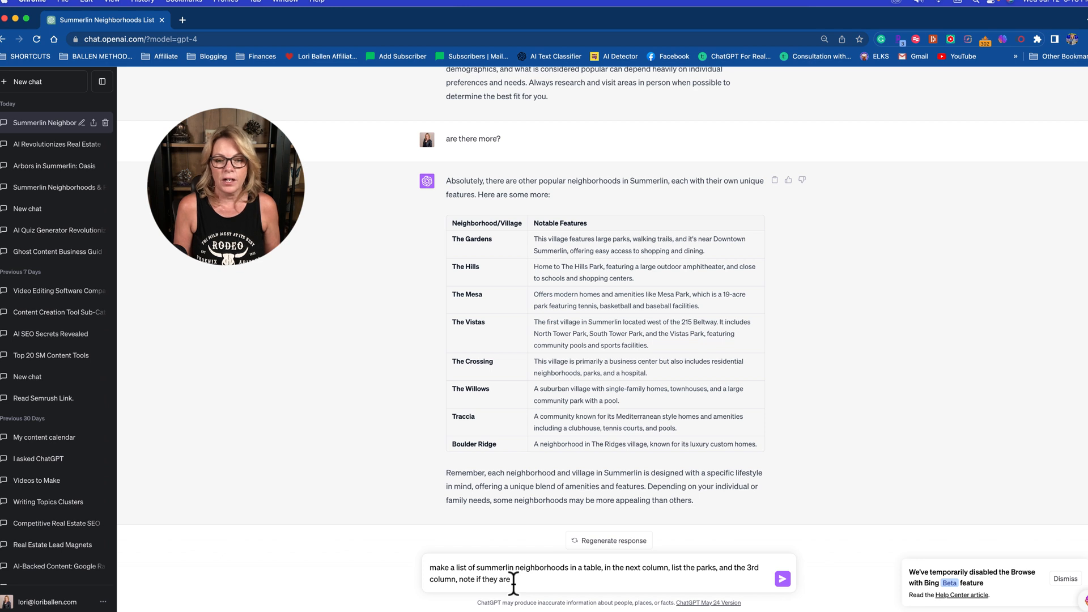
{"action": "type", "text": "gated, golf community, 55"}
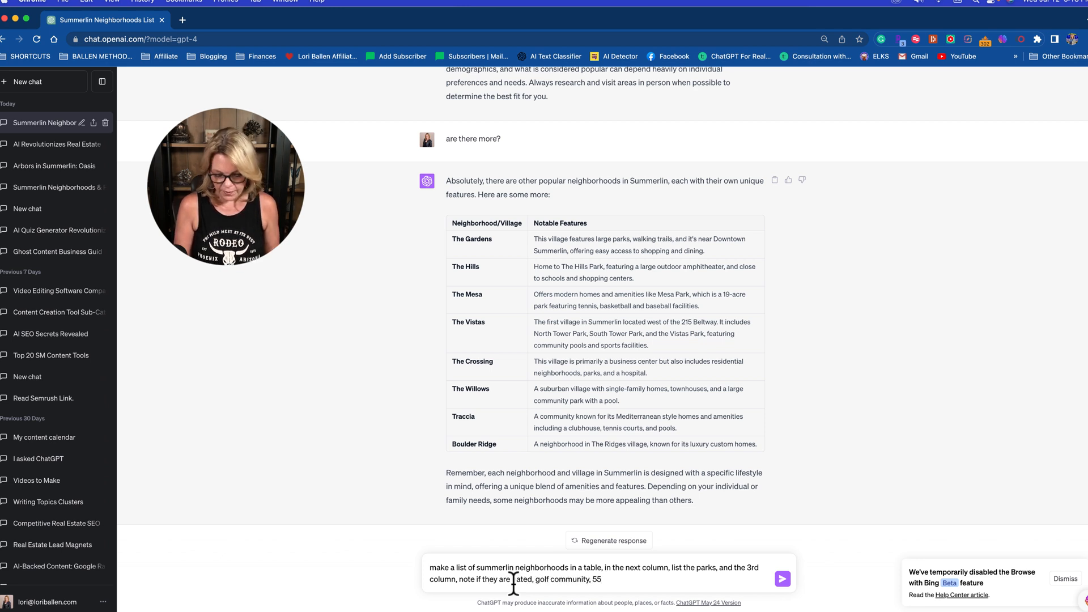
{"action": "left_click", "coordinate": [783, 569]}
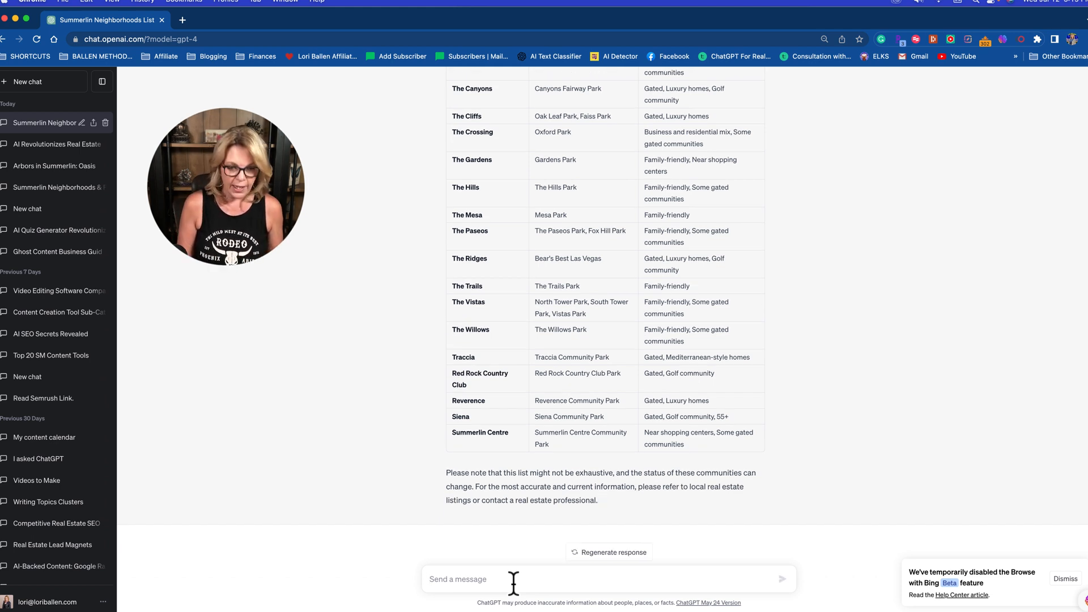
{"action": "type", "text": "make a list of las vegas neighborhoods that are known"}
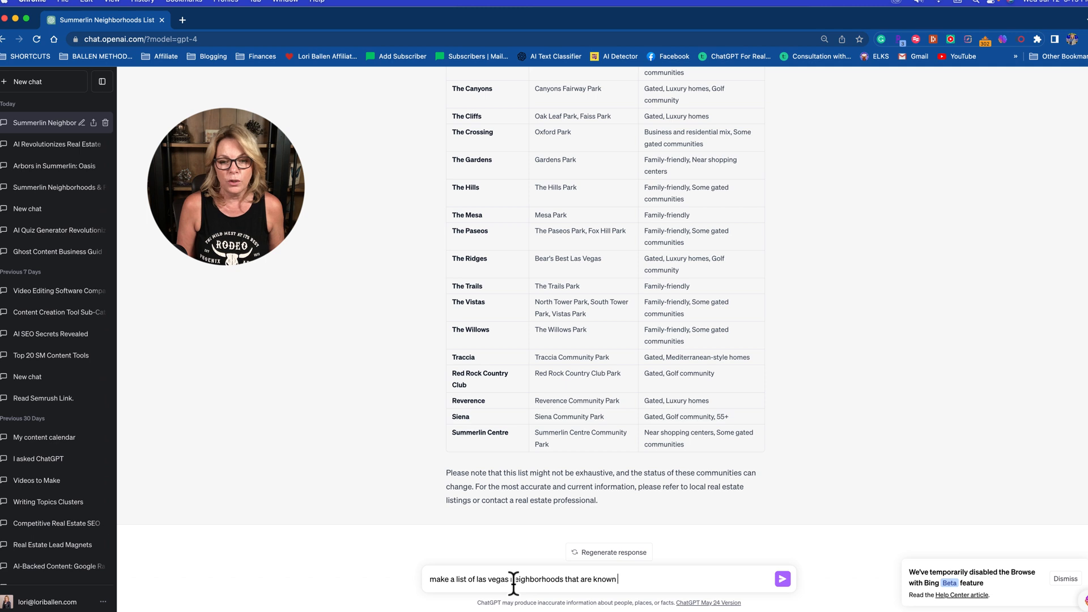
{"action": "type", "text": "to be dog-fr"}
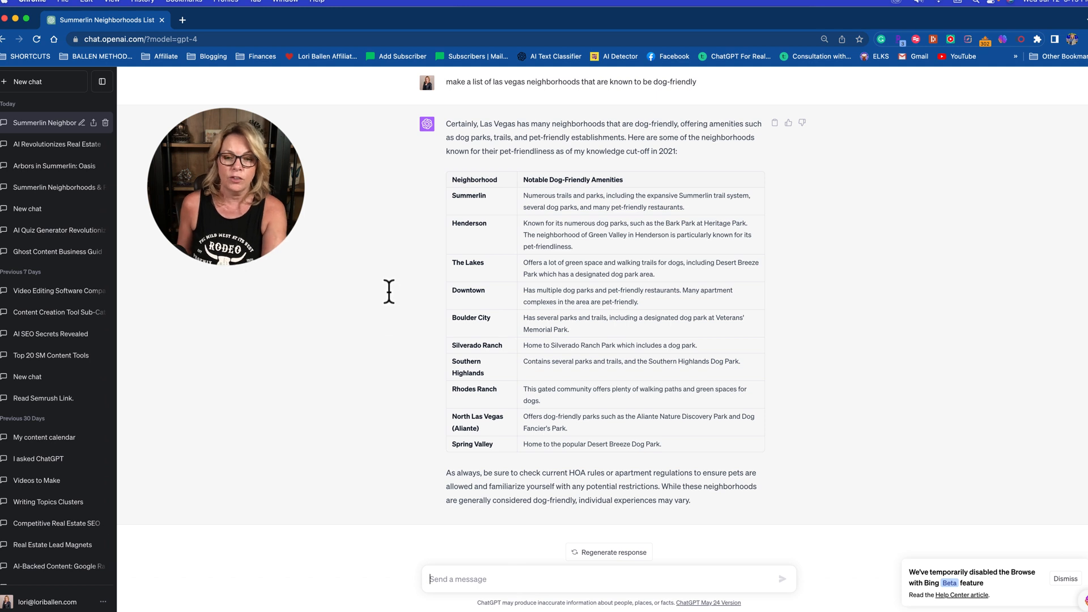
{"action": "mouse_move", "coordinate": [679, 418]}
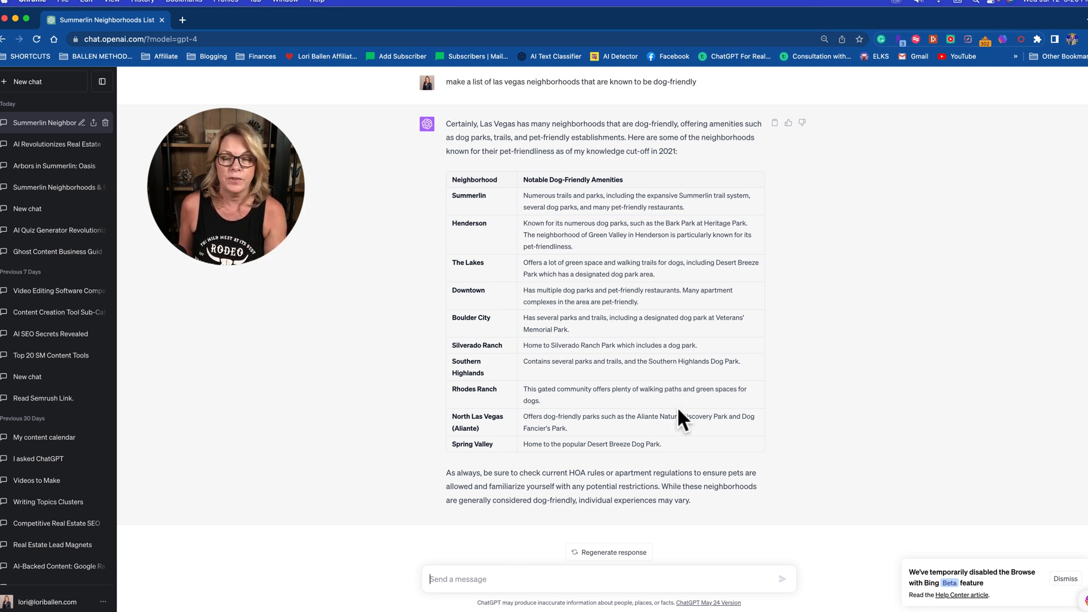
{"action": "mouse_move", "coordinate": [1053, 478]}
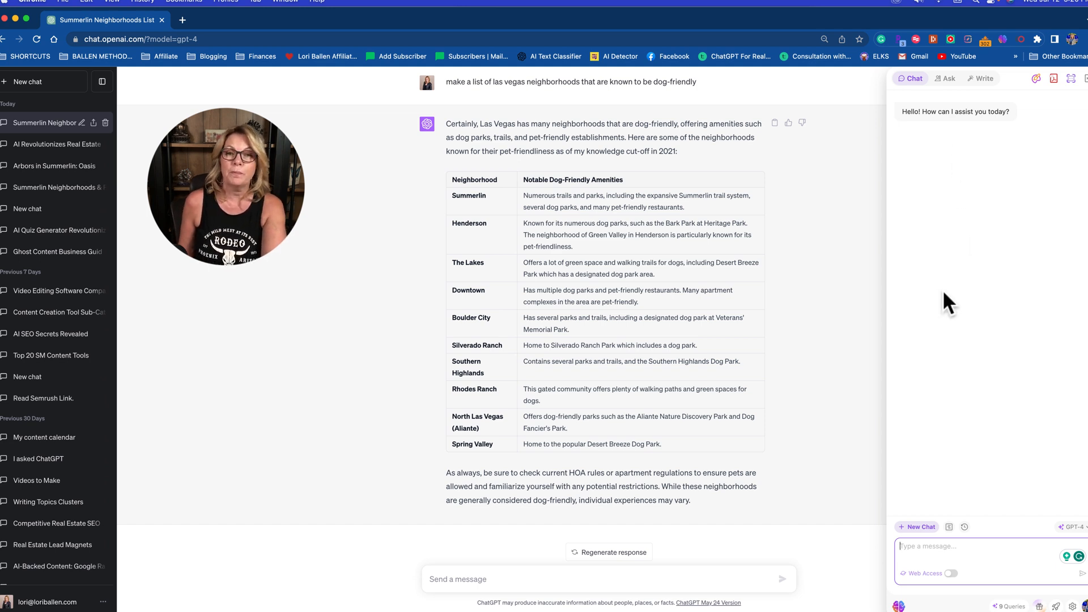
{"action": "mouse_move", "coordinate": [994, 340]}
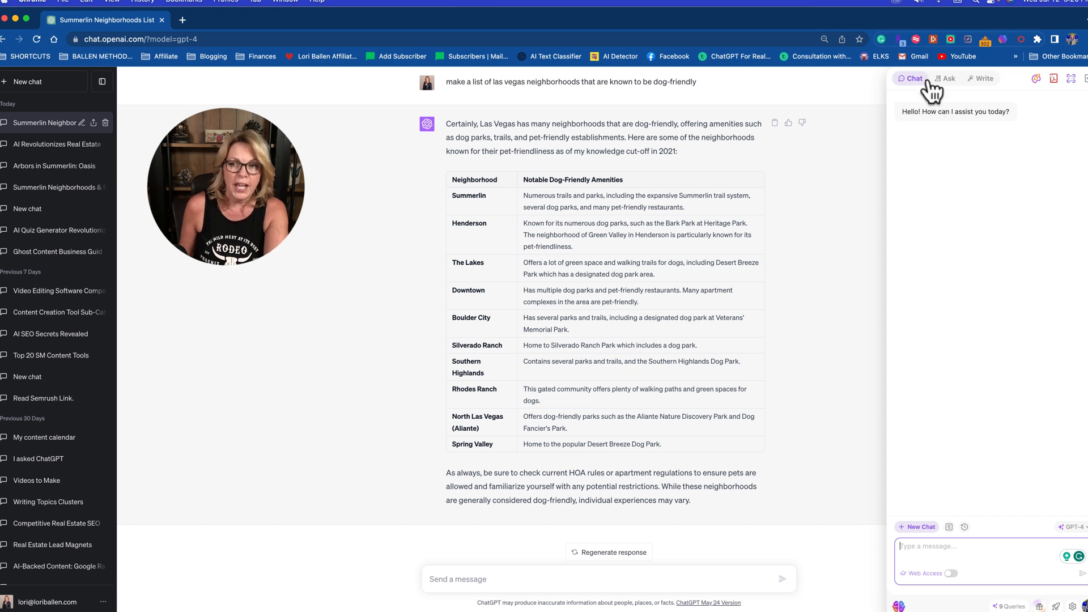
{"action": "mouse_move", "coordinate": [995, 174]}
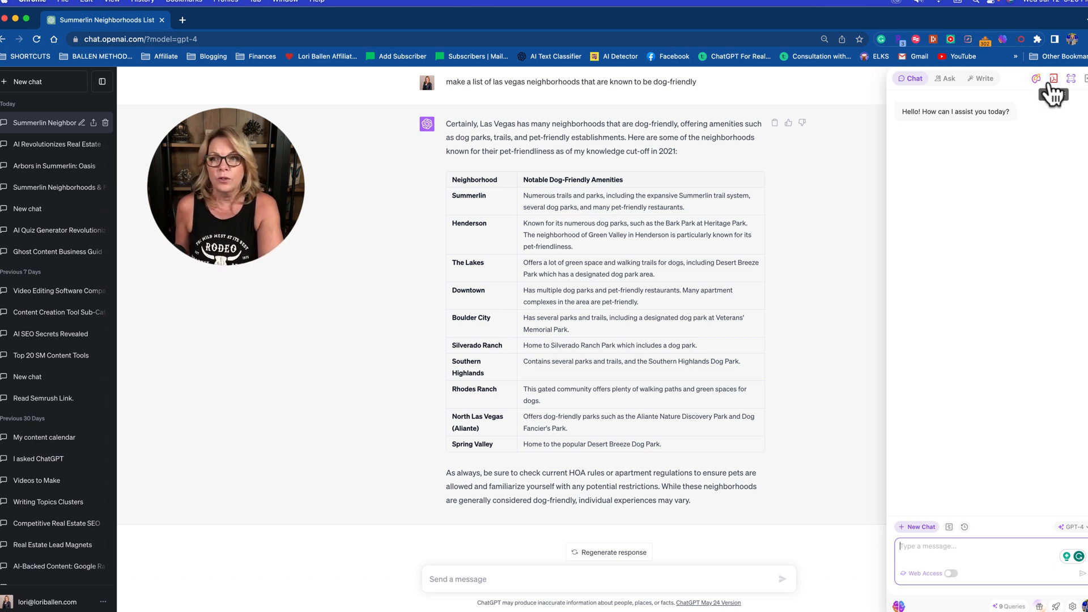
{"action": "mouse_move", "coordinate": [1073, 96]}
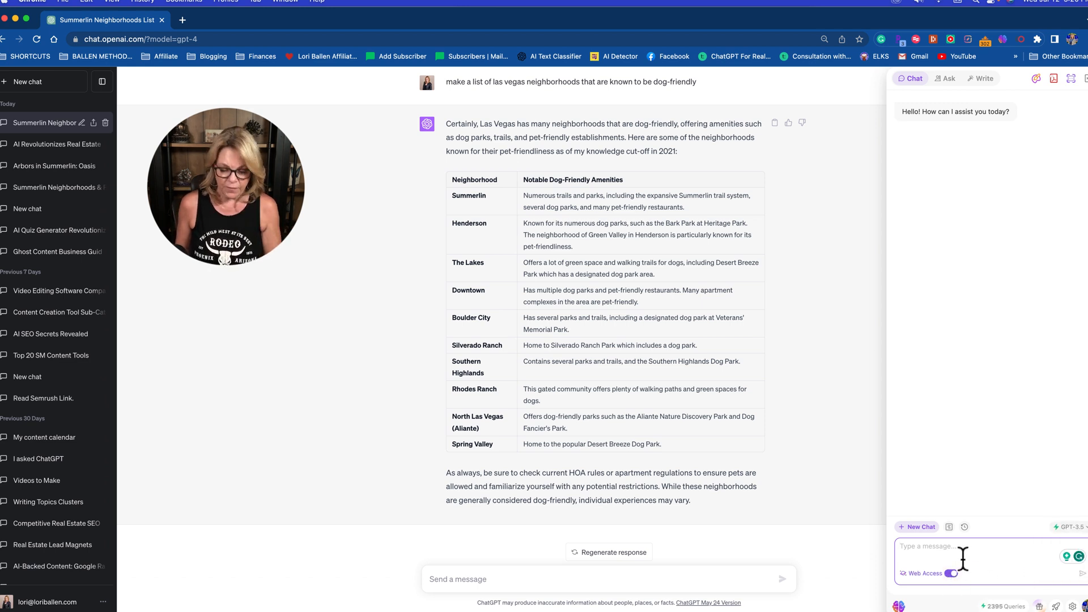
Ask the web-enabled side chat for a dog-friendly Las Vegas neighborhoods table with an explanation column
{"action": "type", "text": "make a table with"}
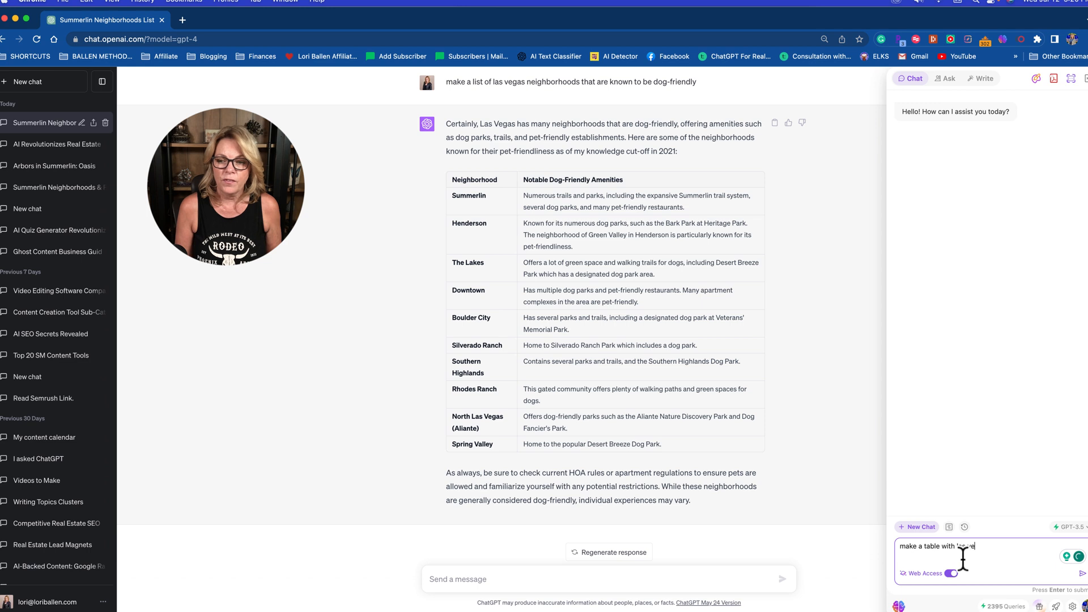
{"action": "type", "text": "vegas neighborhoods that are dog friendly - and"}
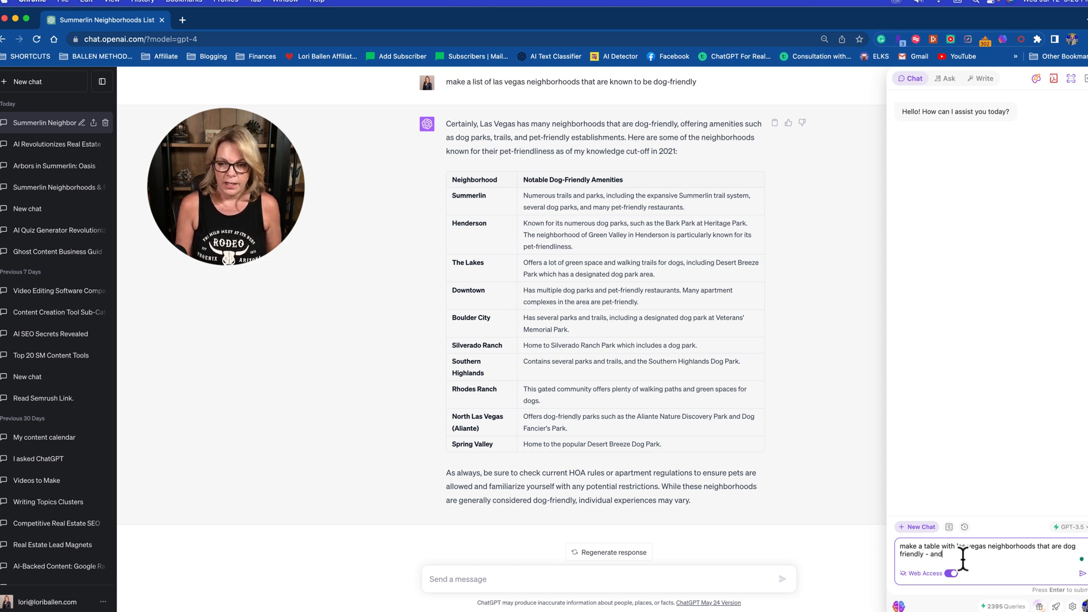
{"action": "type", "text": "include a column"}
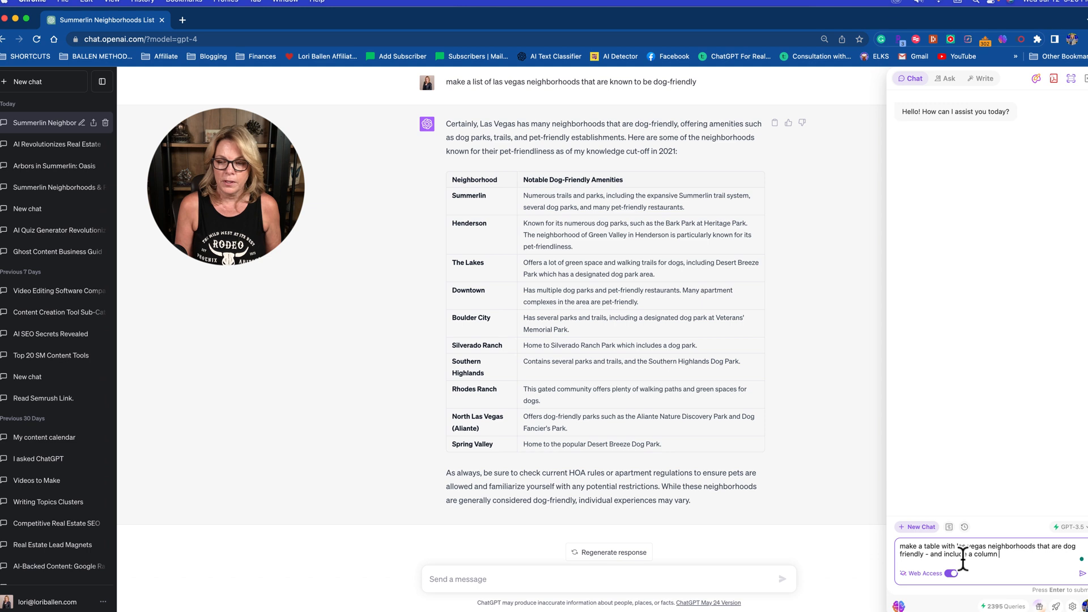
{"action": "type", "text": "that explain s"}
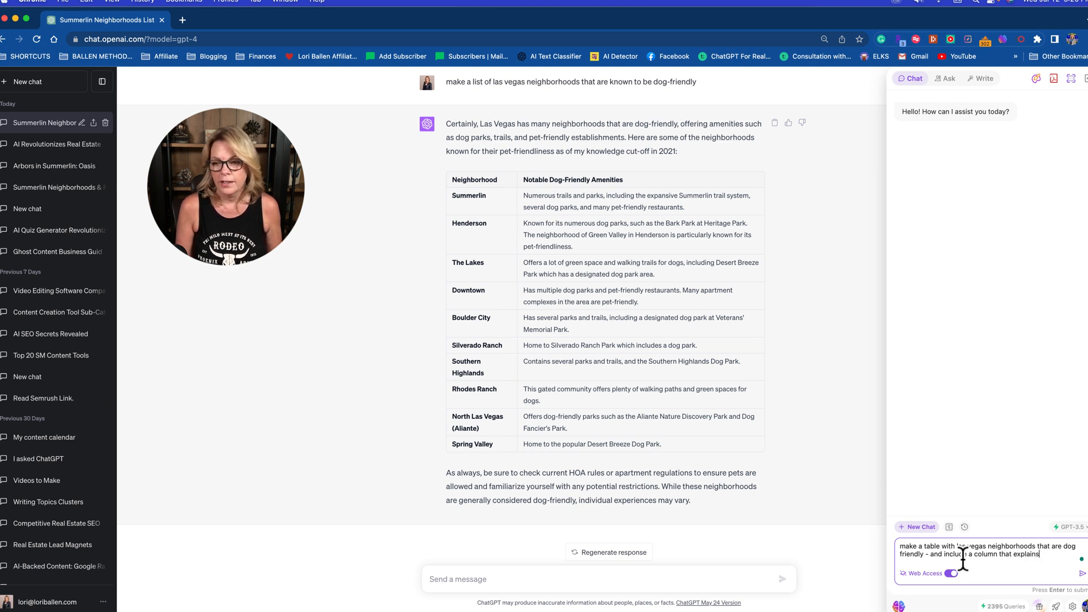
{"action": "key", "text": "Enter"}
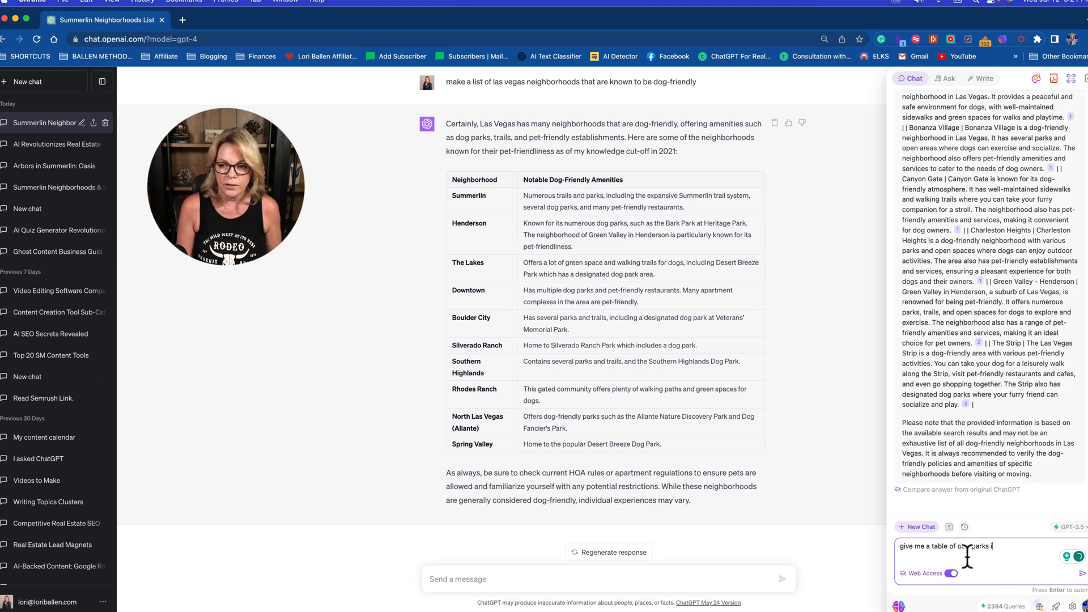
Send the Las Vegas dog parks table prompt and begin a follow-up message
{"action": "type", "text": "n las vegas"}
{"action": "key", "text": "Enter"}
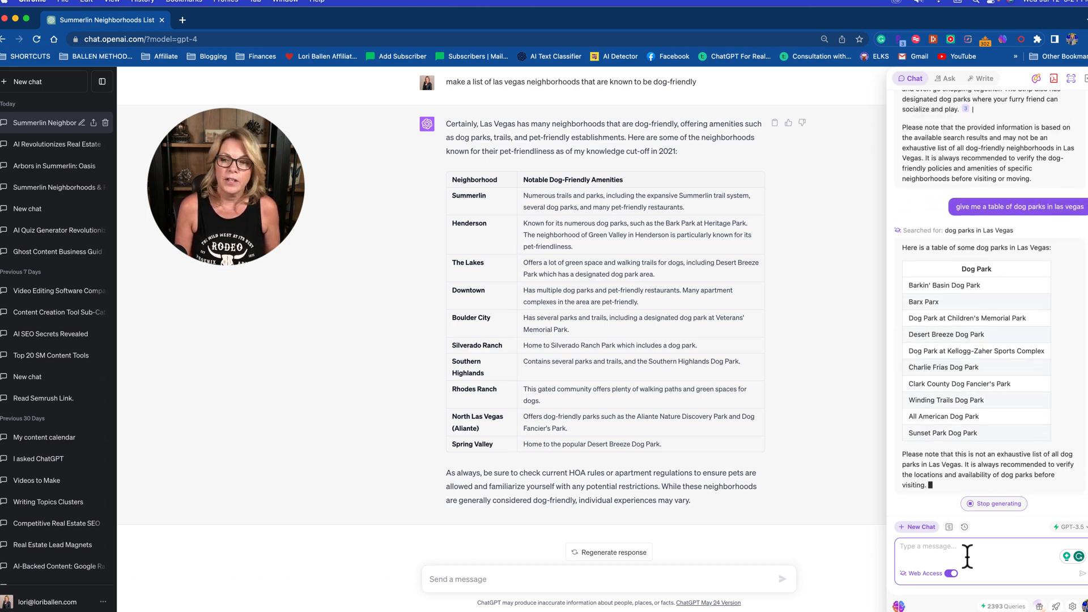
{"action": "type", "text": "do"}
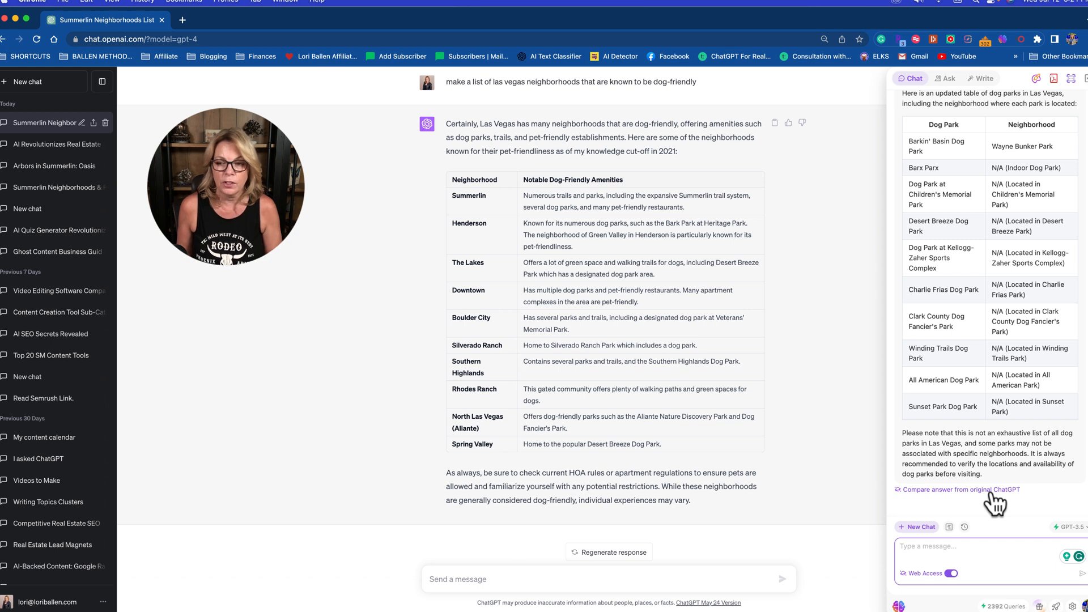
Compare the dog parks table with the original ChatGPT answer to fill in each park's neighborhood
{"action": "left_click", "coordinate": [959, 490]}
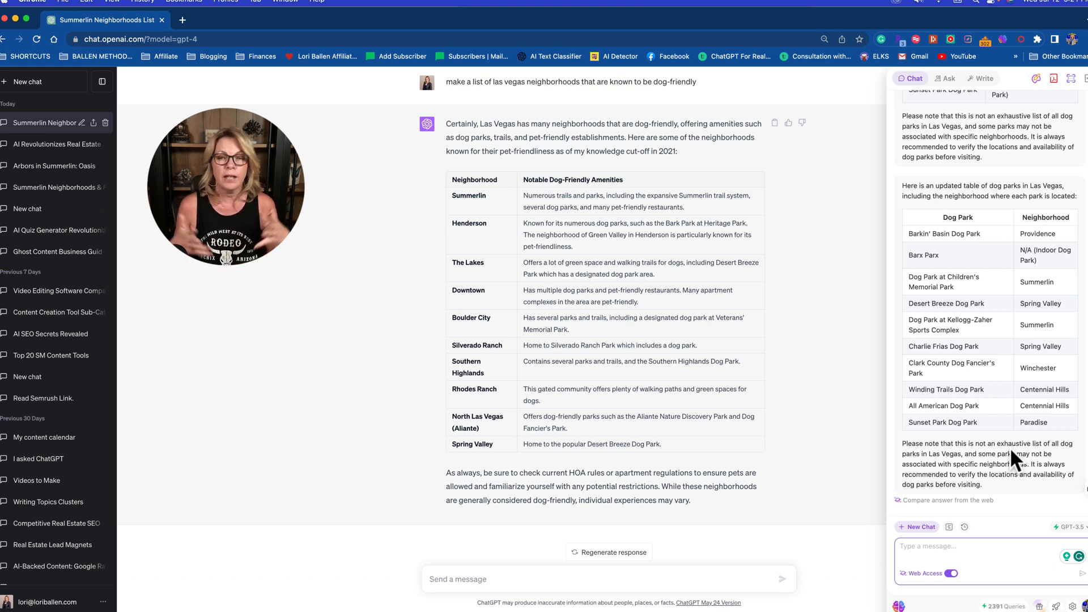
{"action": "mouse_move", "coordinate": [906, 209]}
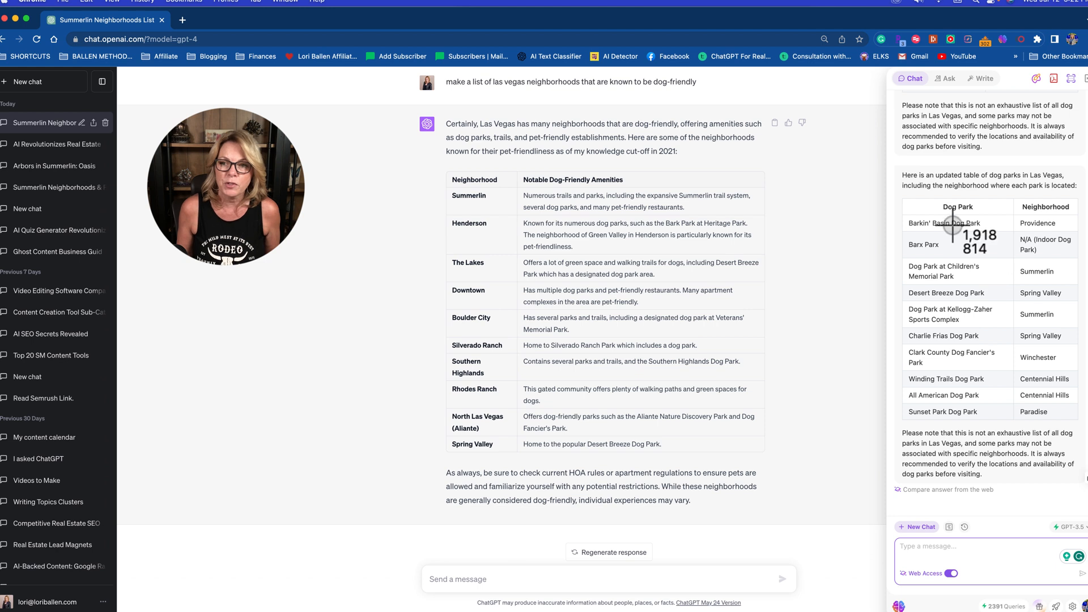
{"action": "mouse_move", "coordinate": [1075, 426]}
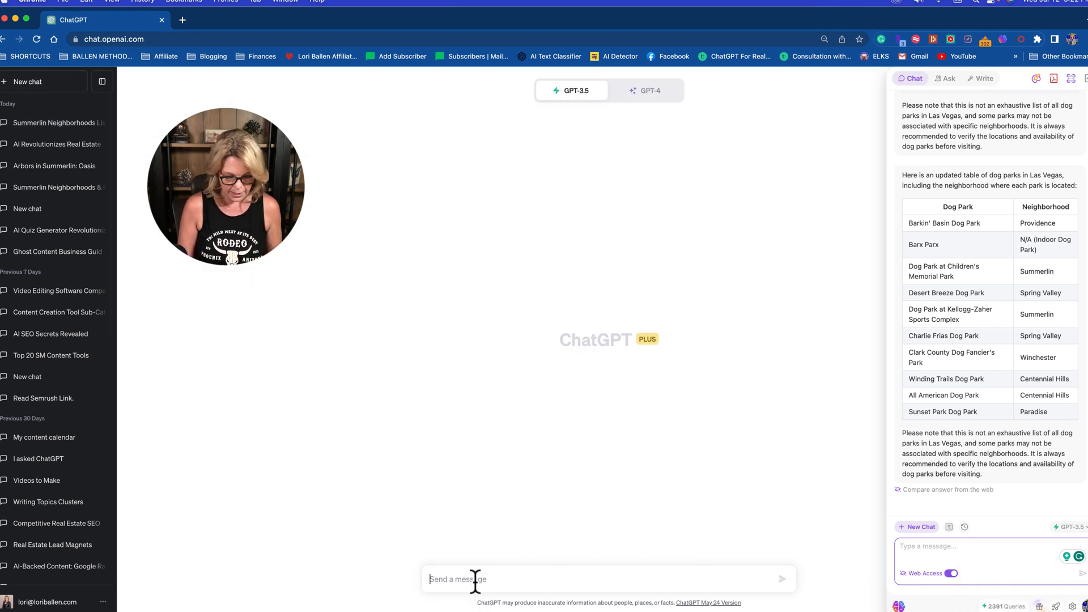
Request a table of health and fitness affiliate programs with their affiliate networks
{"action": "type", "text": "make a table of"}
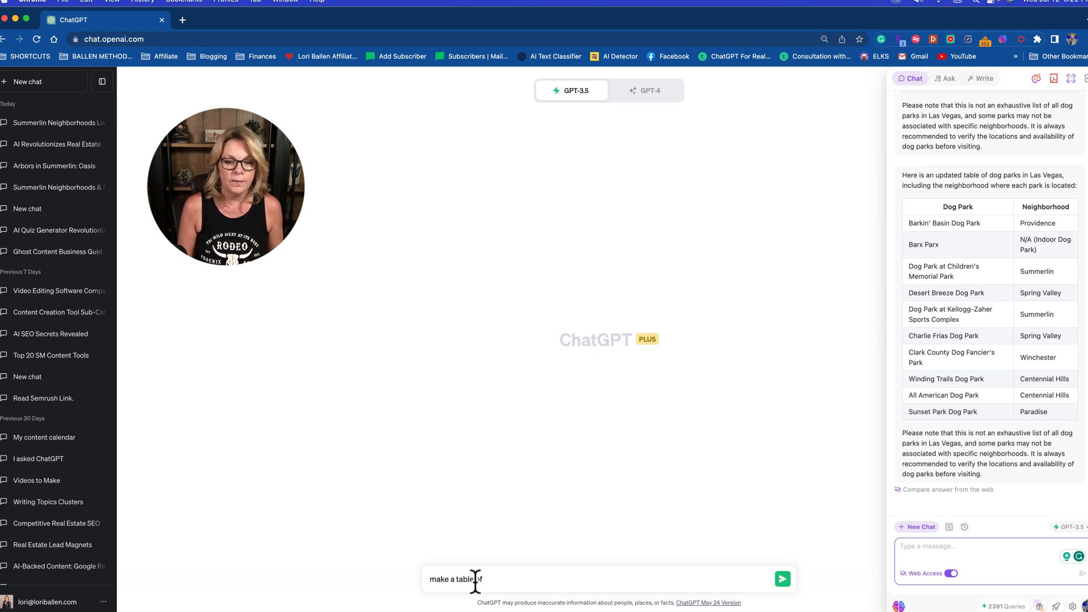
{"action": "type", "text": "affiliate programs related to the health"}
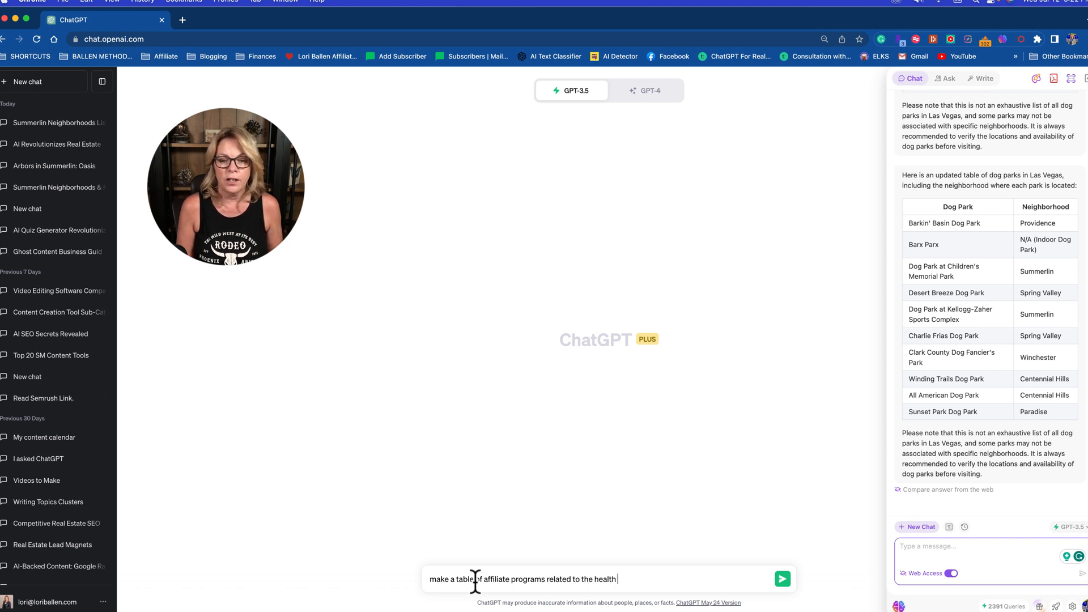
{"action": "type", "text": "and fitness niche. Include the network tha"}
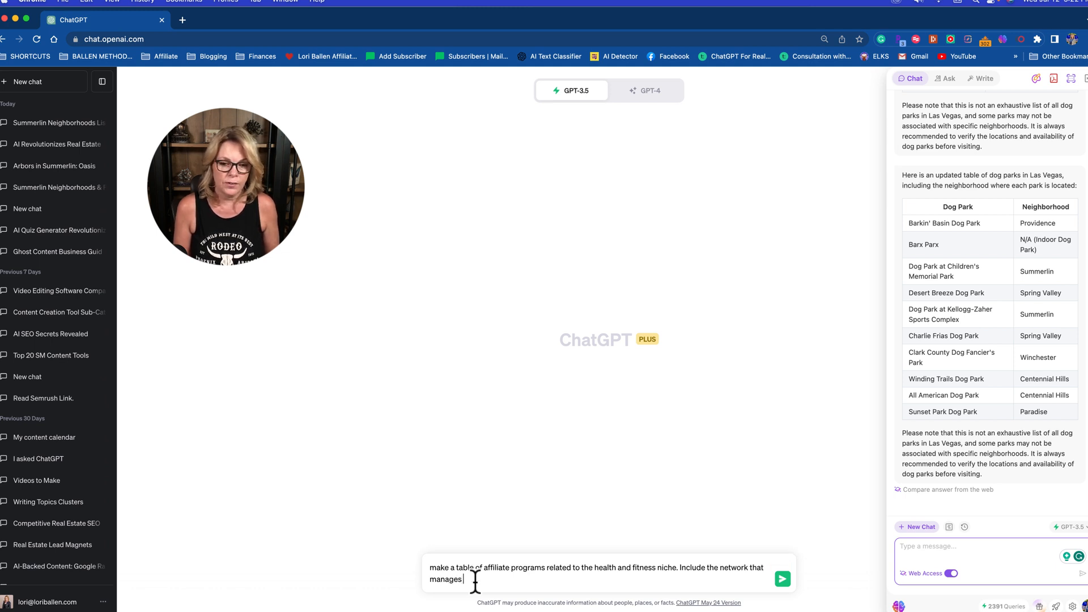
{"action": "type", "text": "the affiliate program"}
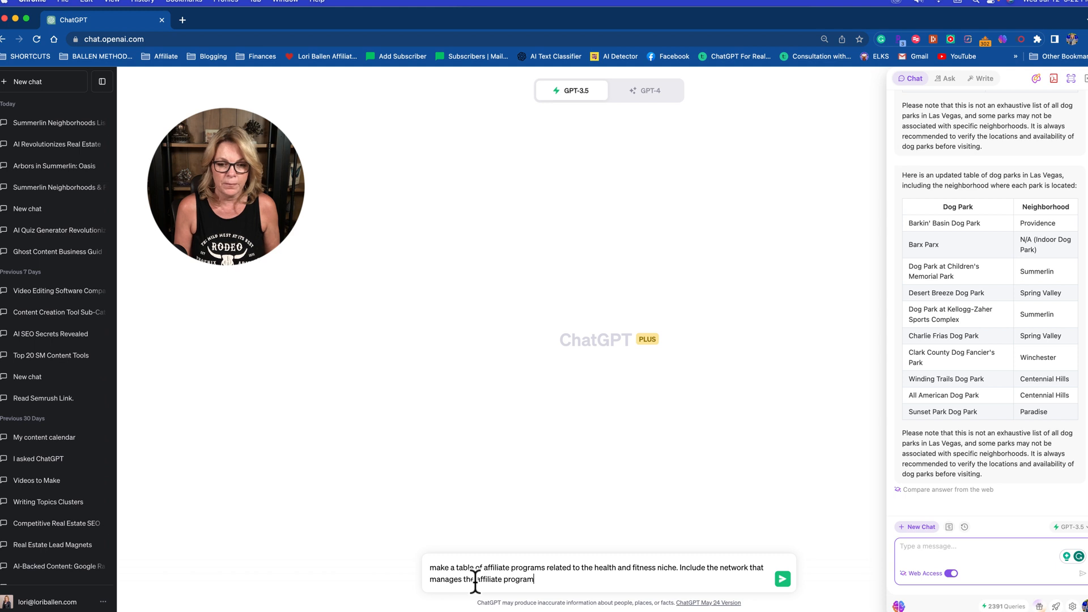
{"action": "left_click", "coordinate": [782, 579]}
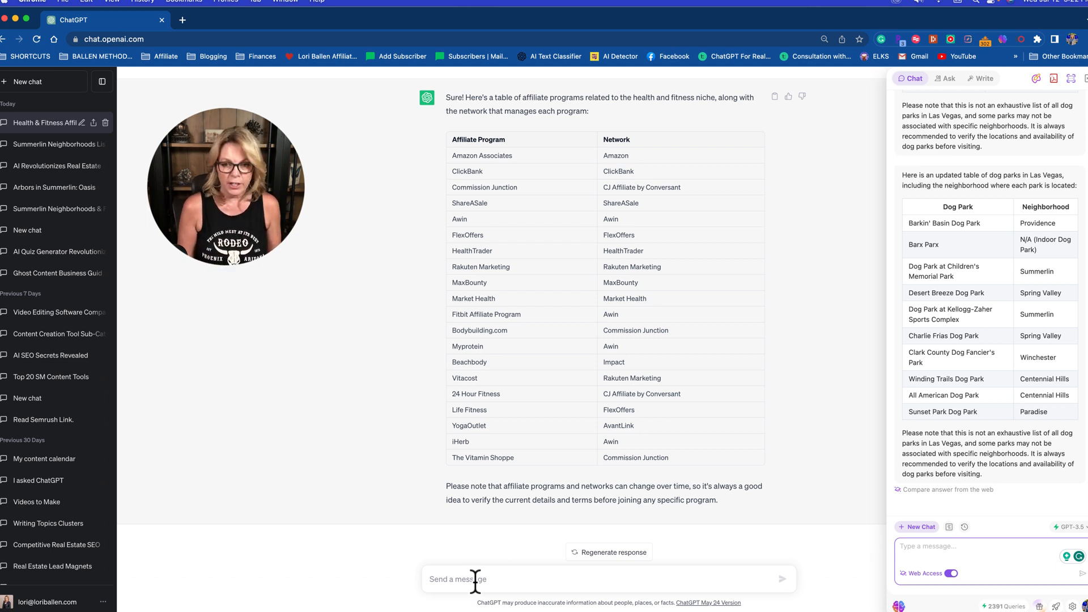
Ask to do it again listing only specific affiliate program brands
{"action": "type", "text": "do it again, only list specific affi"}
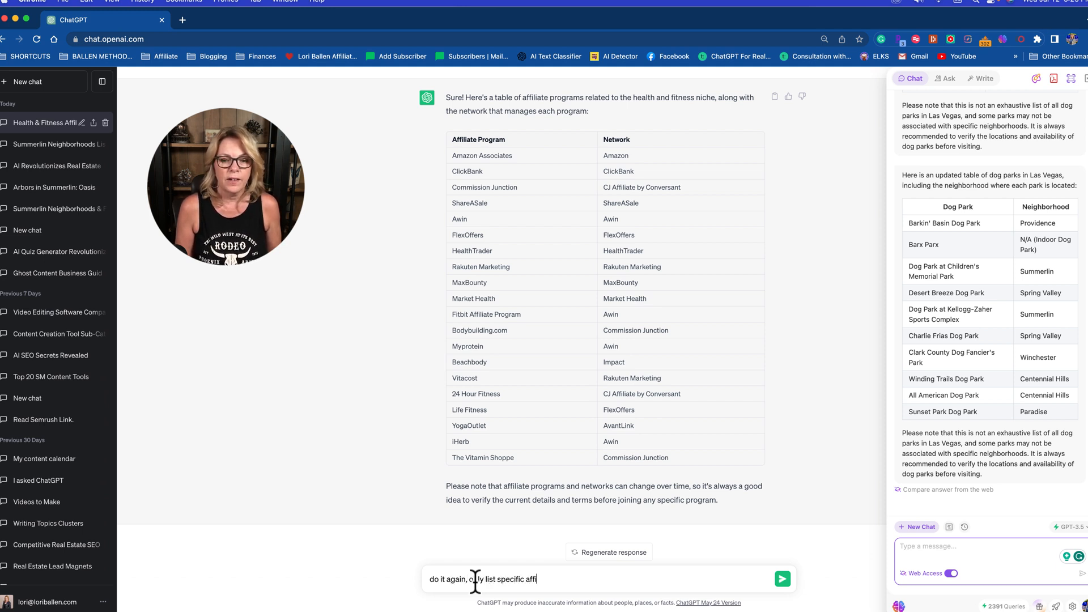
{"action": "type", "text": "liate program b"}
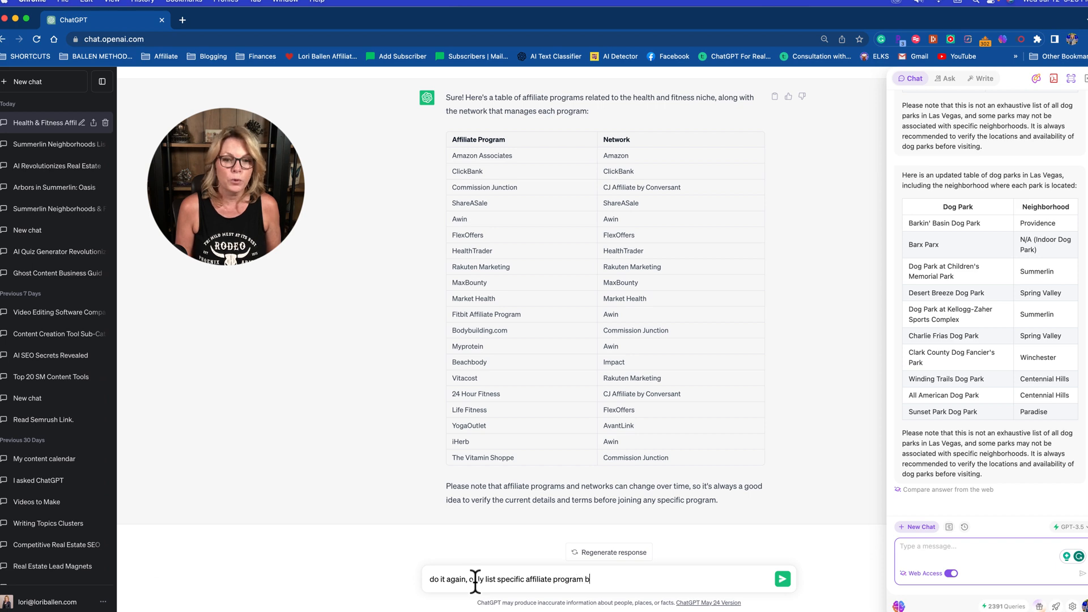
{"action": "key", "text": "Enter"}
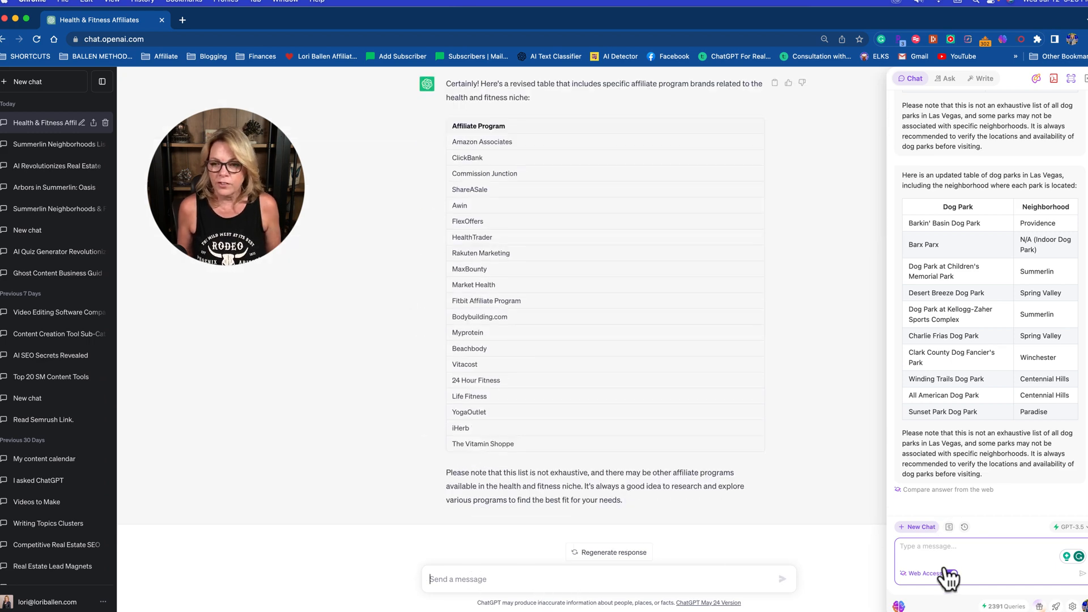
Ask the side chat for a health and fitness affiliate list with an affiliate network column
{"action": "left_click", "coordinate": [947, 573]}
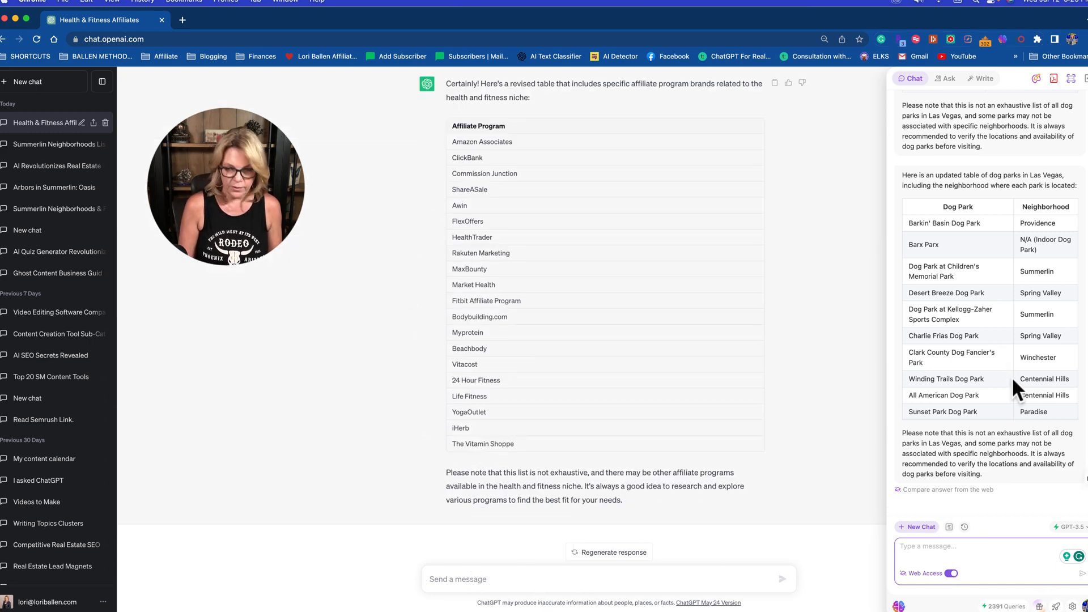
{"action": "type", "text": "make me a list of affiliate programs in t"}
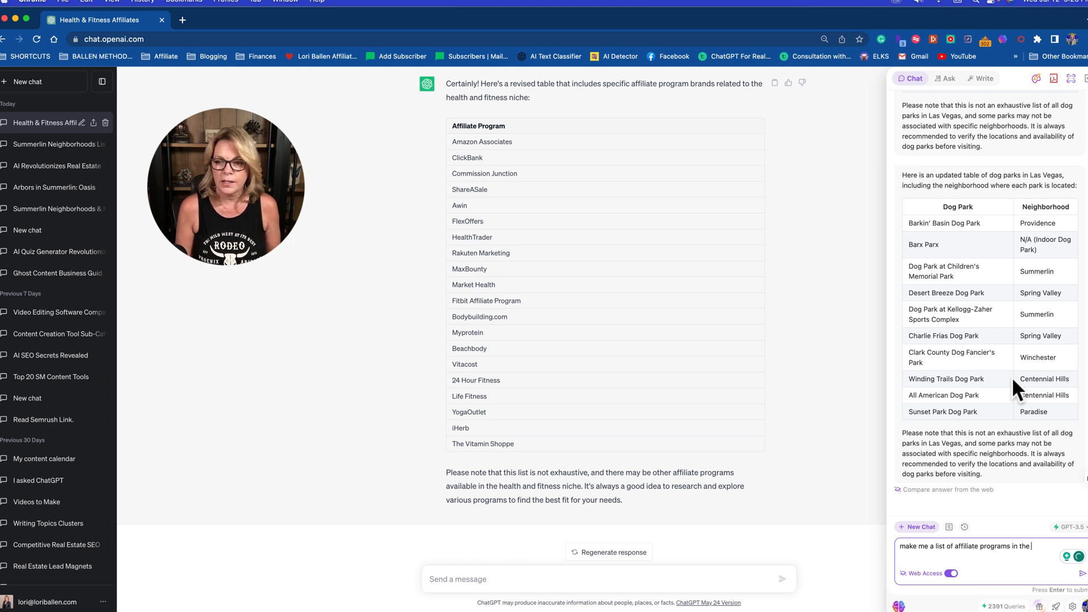
{"action": "type", "text": "health and fitne"}
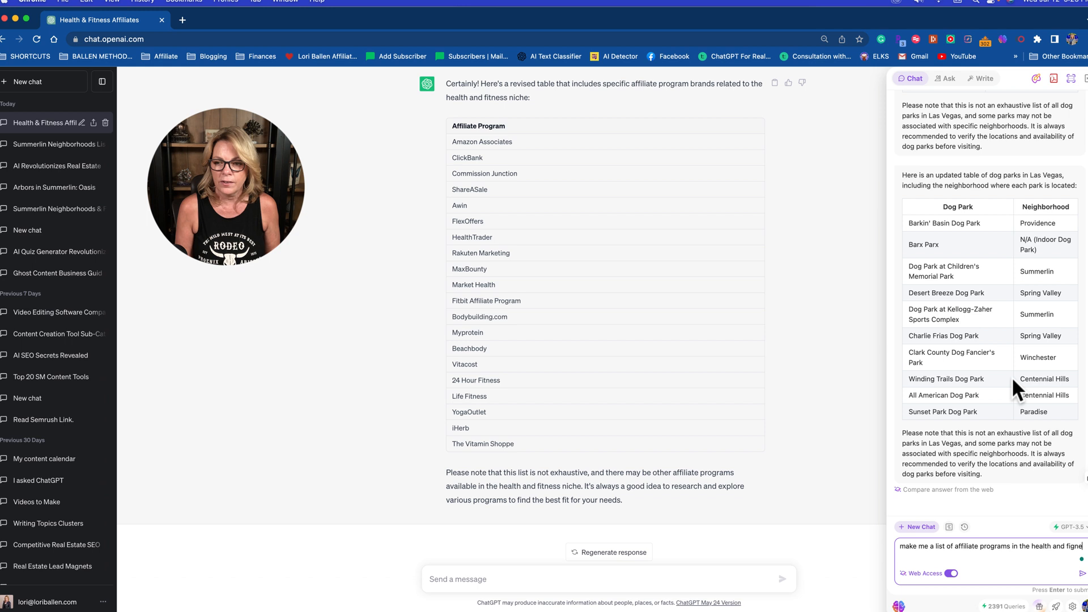
{"action": "type", "text": "niche. Put them in a table"}
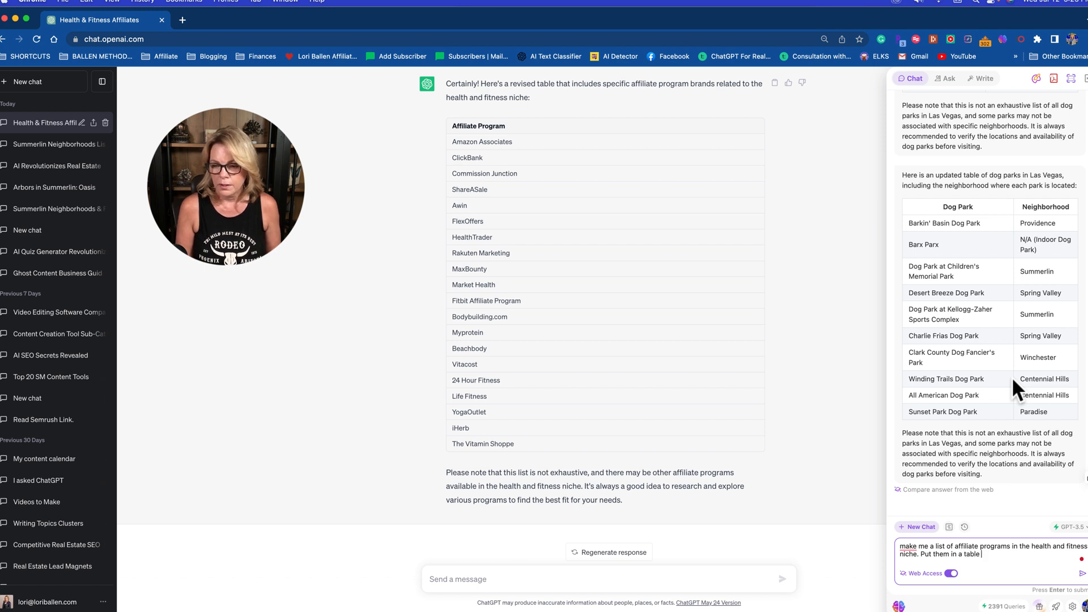
{"action": "type", "text": "with a column"}
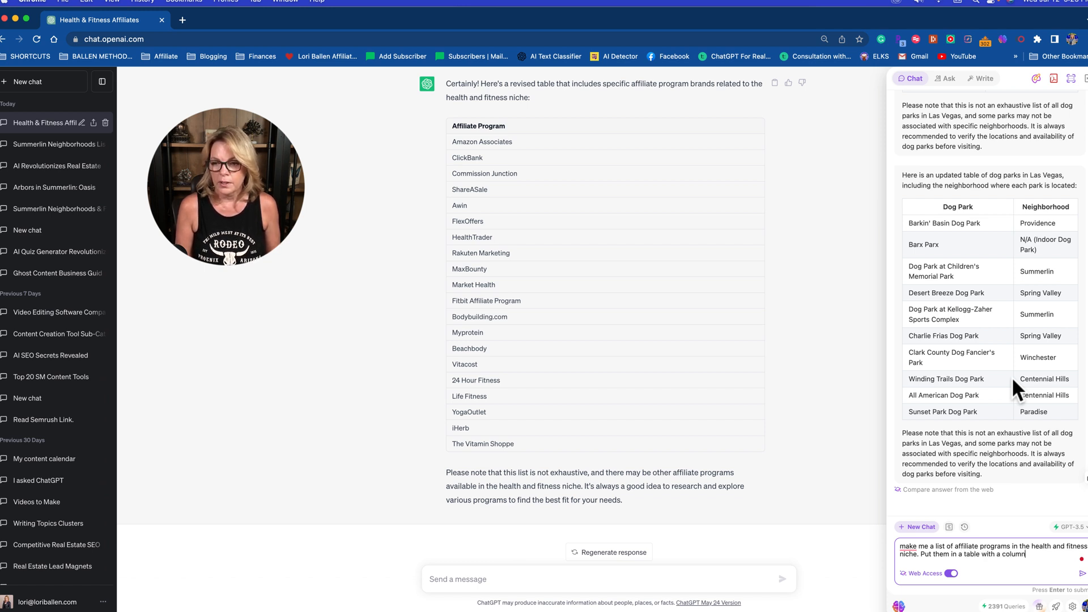
{"action": "type", "text": "that lists the affi"}
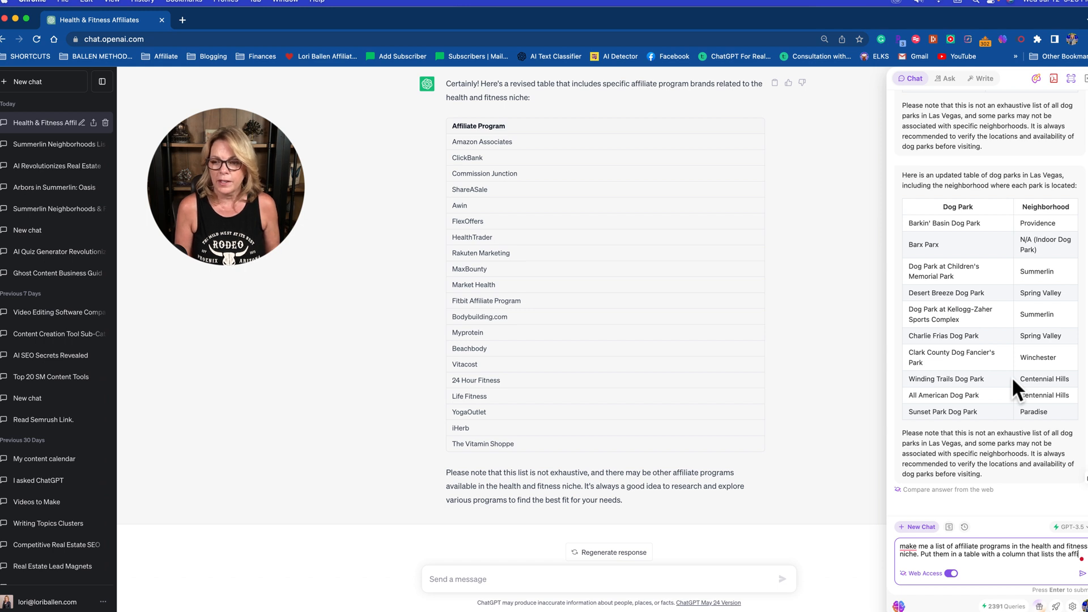
{"action": "key", "text": "Enter"}
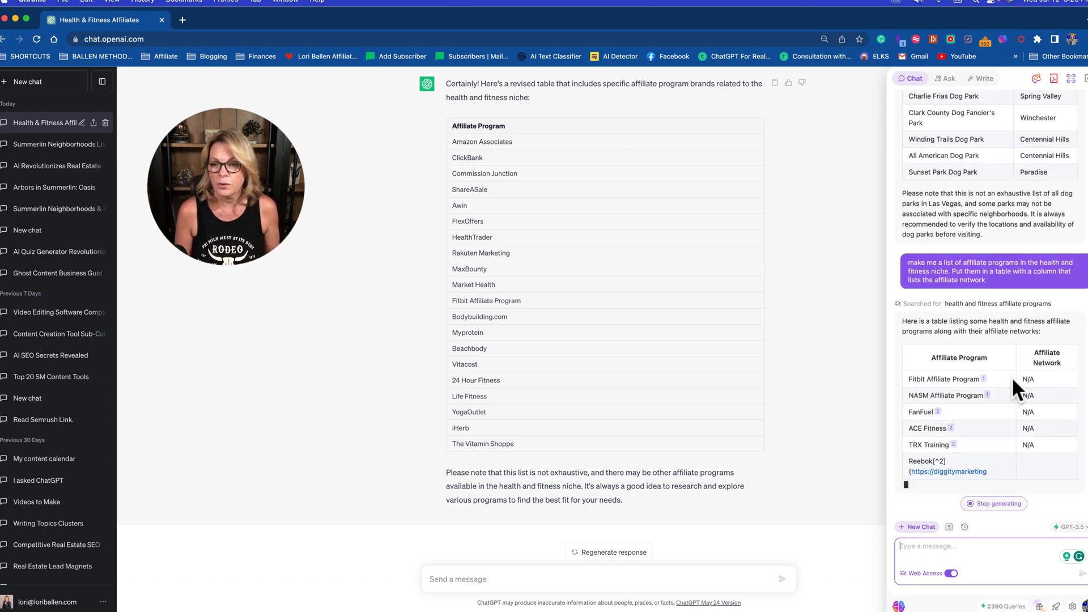
{"action": "scroll", "scroll_direction": "down", "scroll_amount": 3}
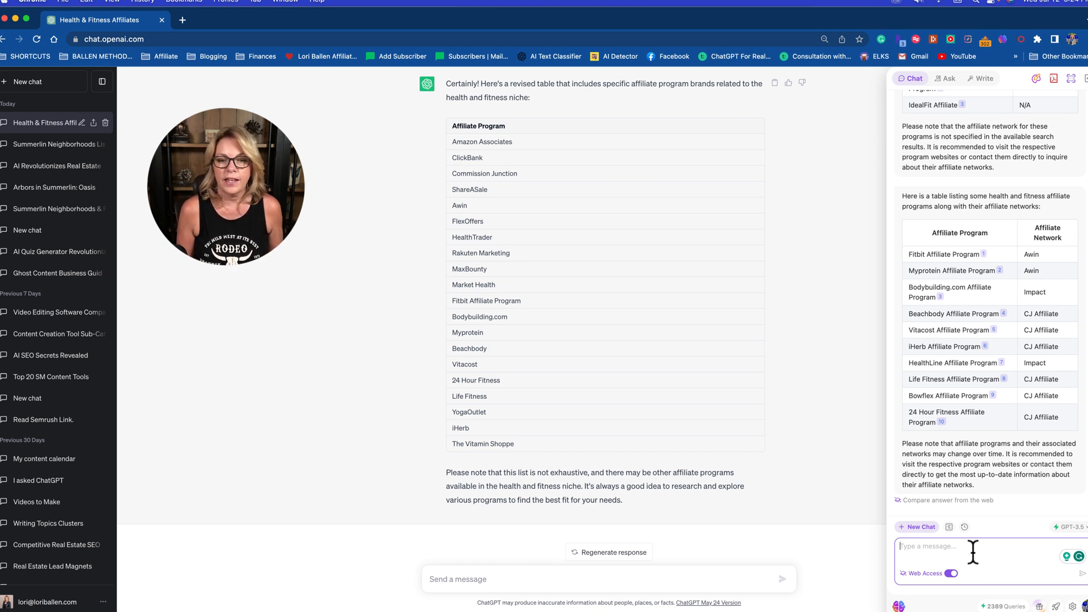
Narrow the table to only affiliate programs offered within the CJ Affiliate network
{"action": "type", "text": "only list affiiate programs offered within the"}
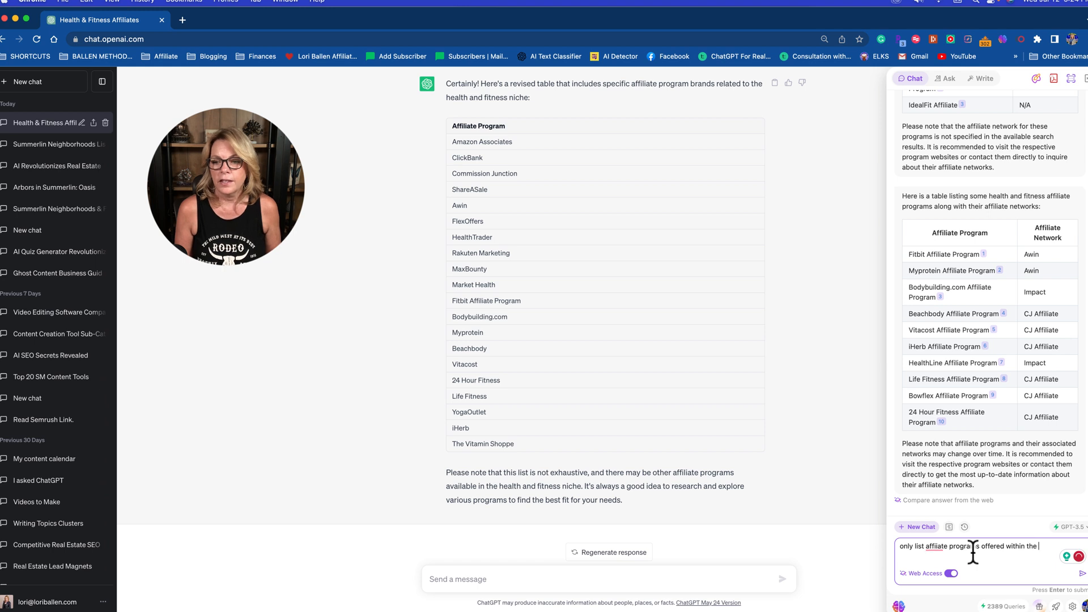
{"action": "type", "text": "cj af"}
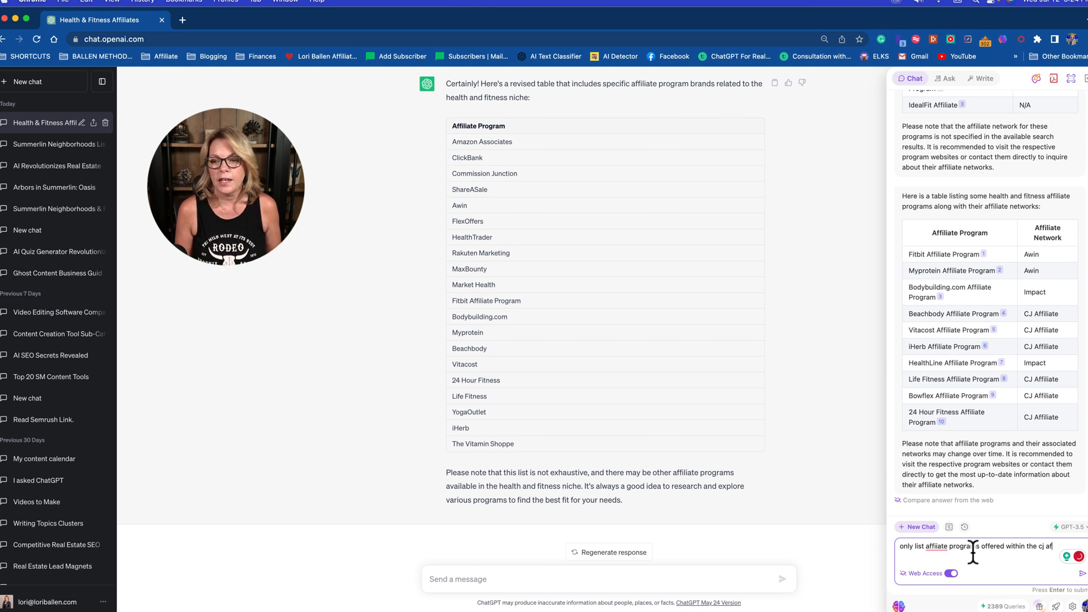
{"action": "key", "text": "Enter"}
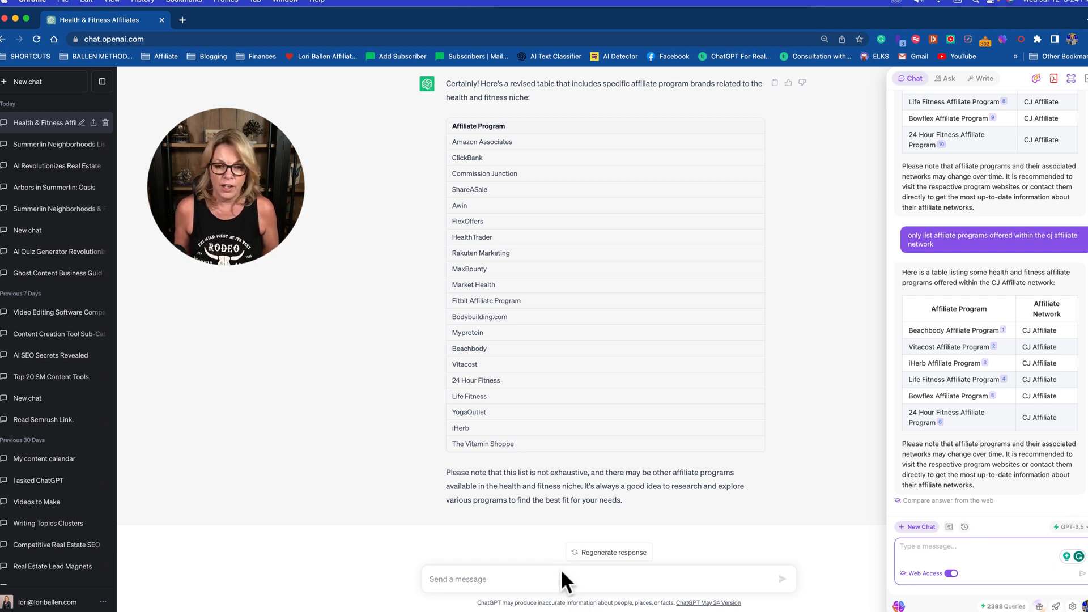
Ask ChatGPT, for a blog, to tabulate the key Ezoic vs Monumetric differences for content publishers and review the table
{"action": "type", "text": "I'm"}
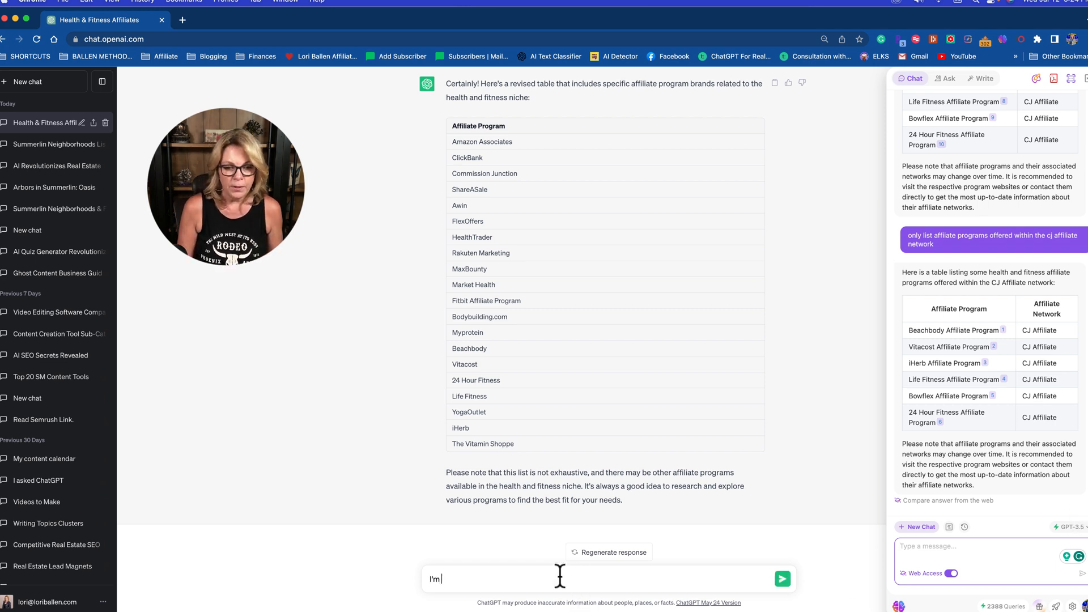
{"action": "type", "text": "writing a blog about the differenc"}
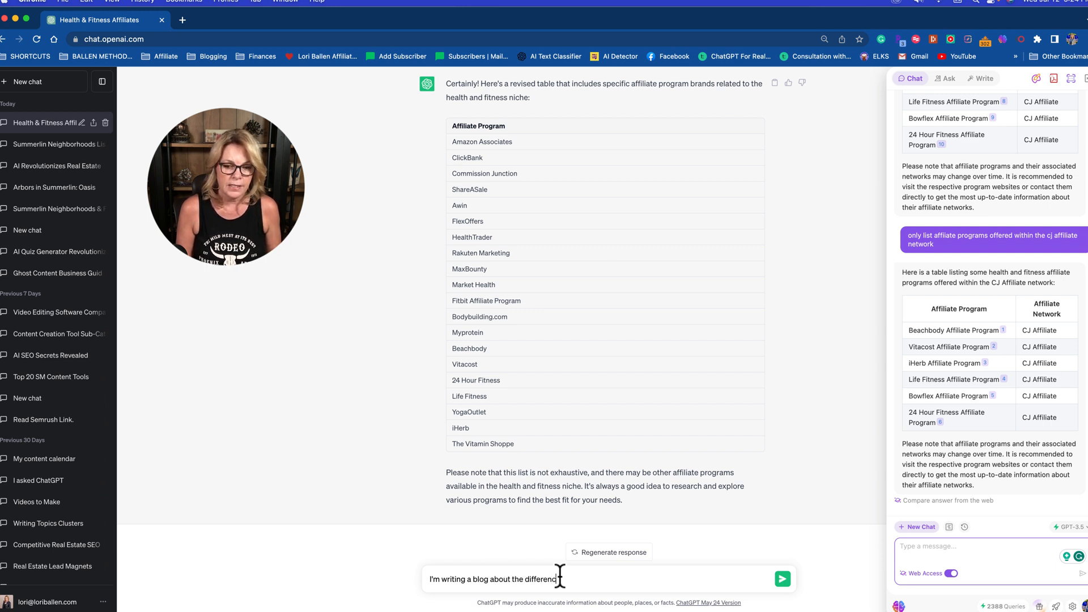
{"action": "type", "text": "between ezoic and monumetric for"}
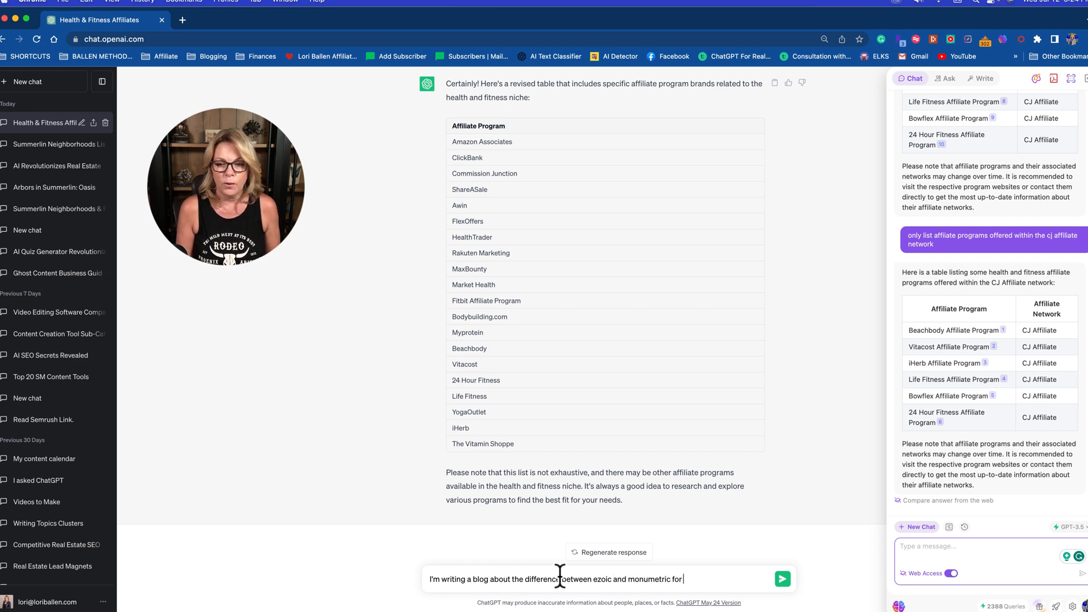
{"action": "type", "text": "content pub"}
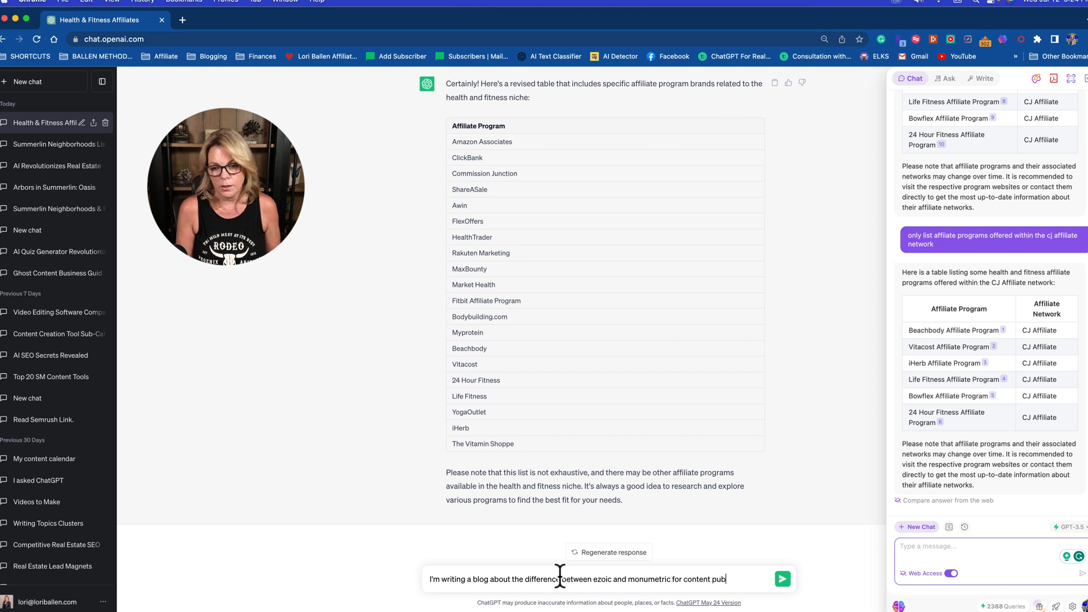
{"action": "type", "text": "lishers. Make a"}
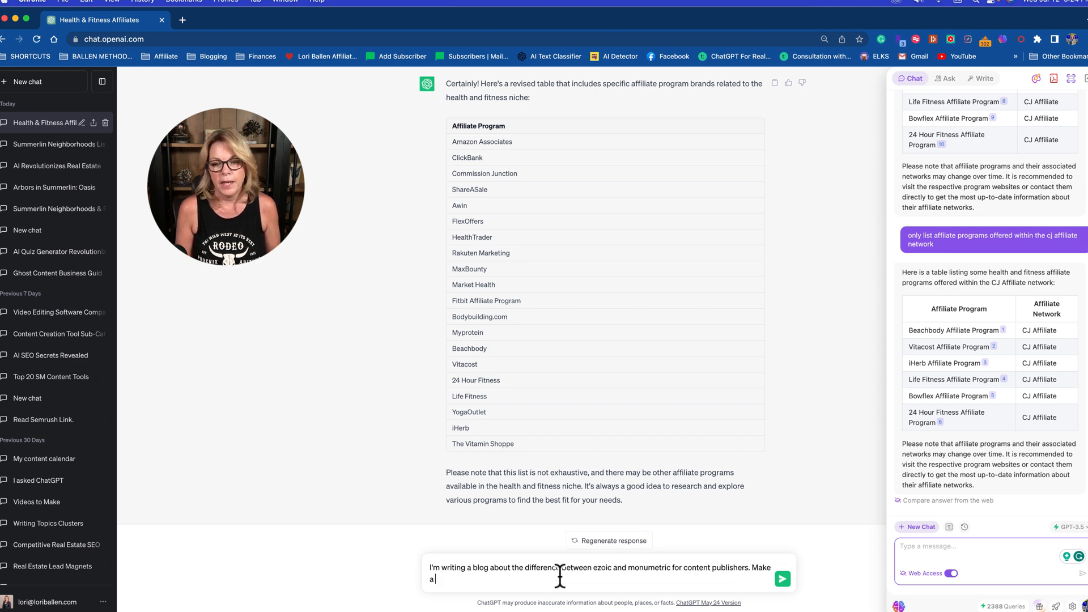
{"action": "type", "text": "list of the key"}
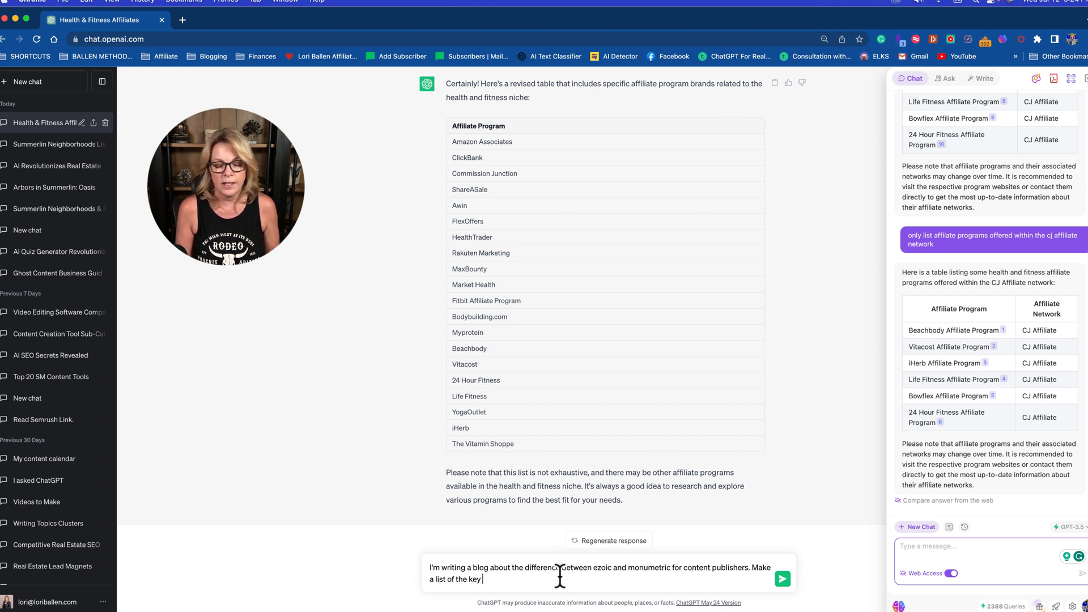
{"action": "type", "text": "differences in a table"}
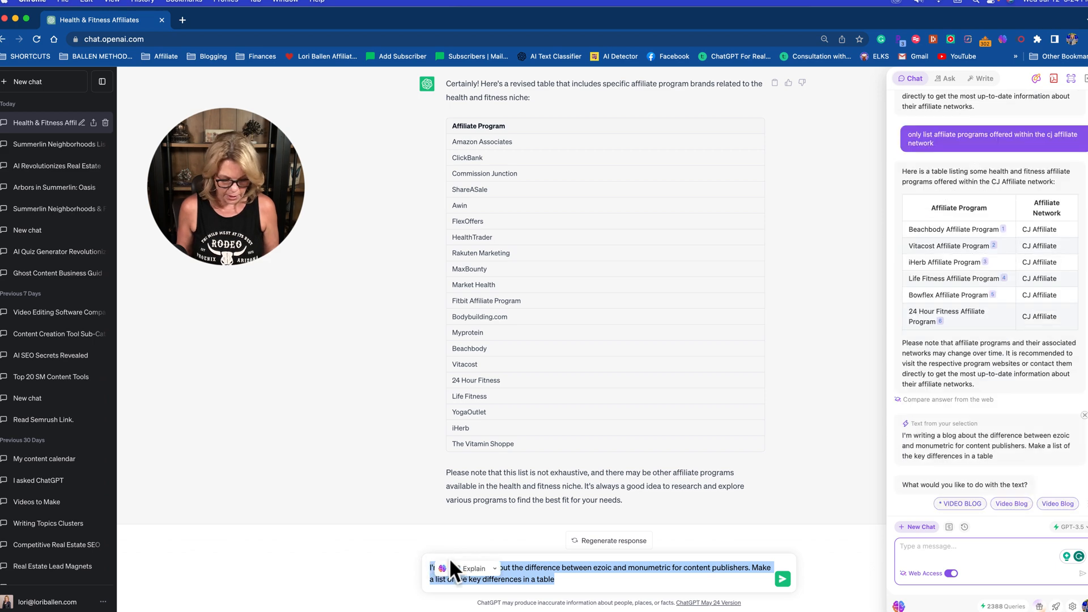
{"action": "left_click", "coordinate": [780, 578]}
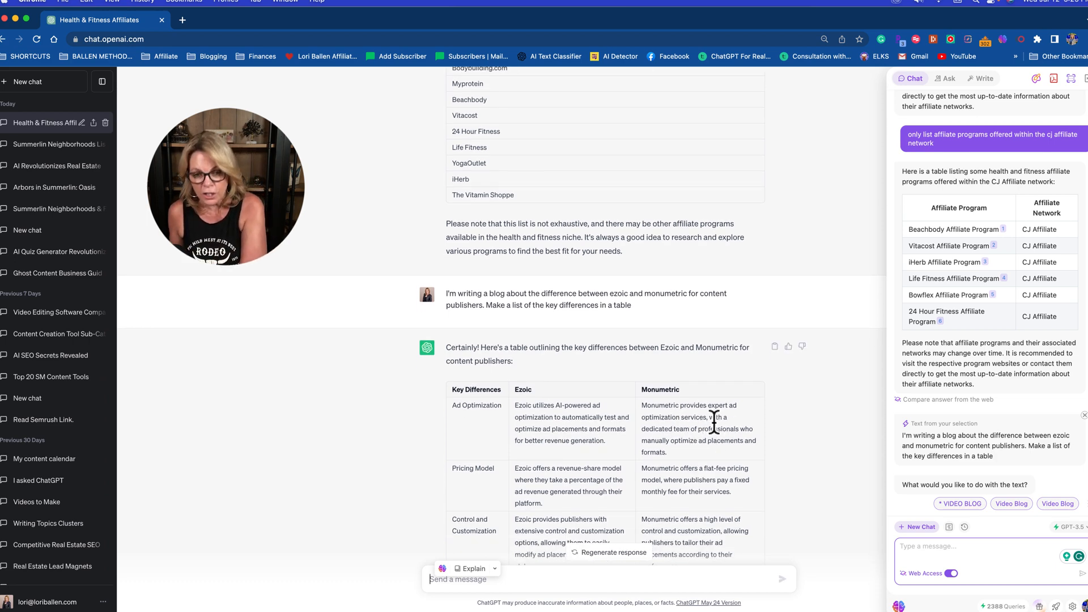
{"action": "scroll", "scroll_direction": "down", "scroll_amount": 3}
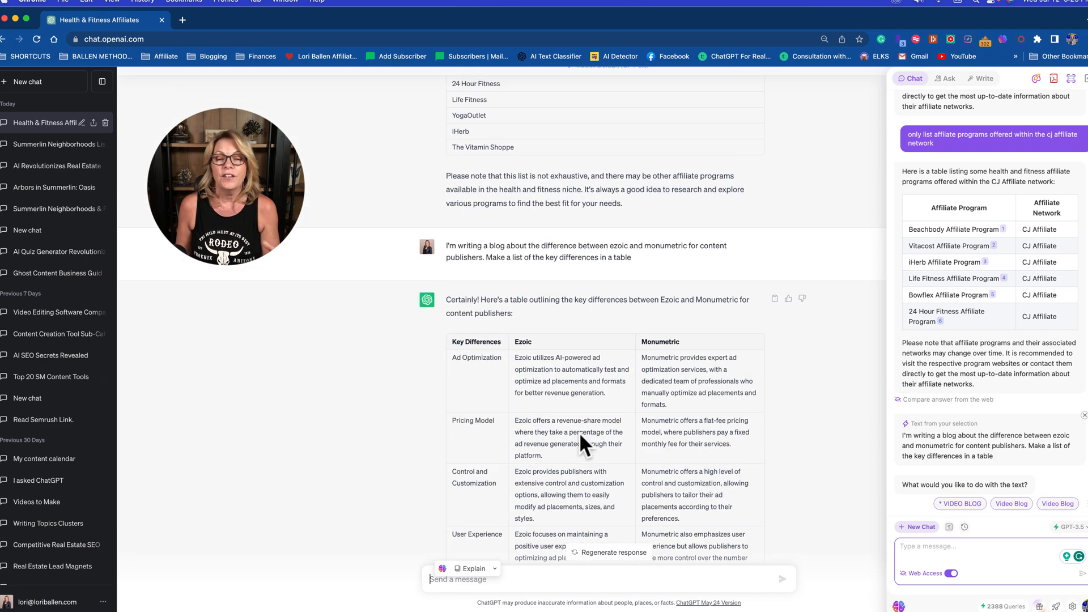
{"action": "scroll", "scroll_direction": "down", "scroll_amount": 3}
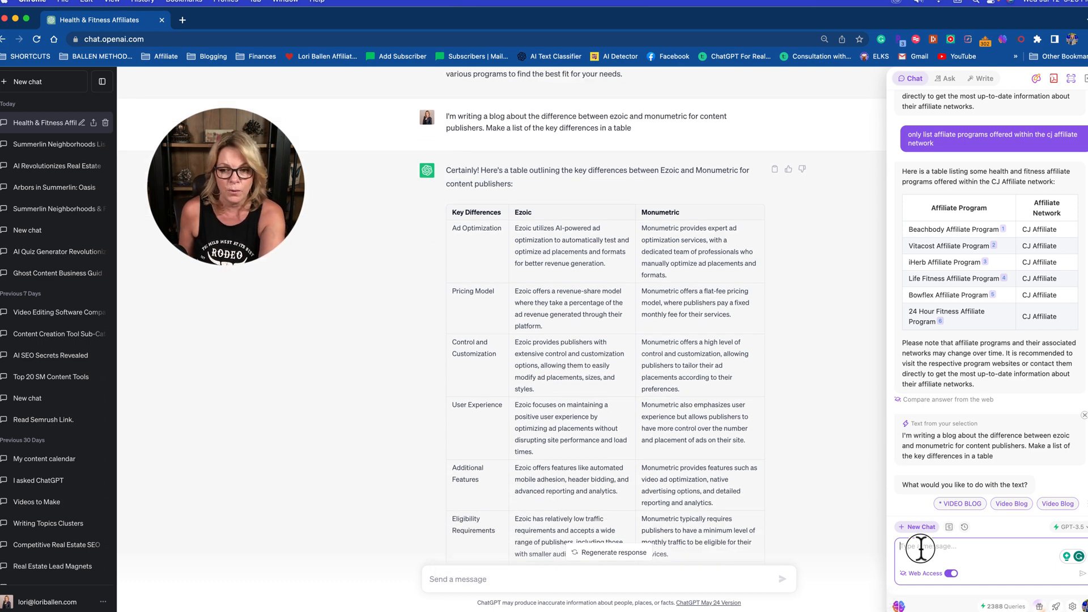
Ask the web-access Sidebar chat for the Monumetric vs Ezoic differences for bloggers and publishers and read its table
{"action": "scroll", "scroll_direction": "down", "scroll_amount": 3}
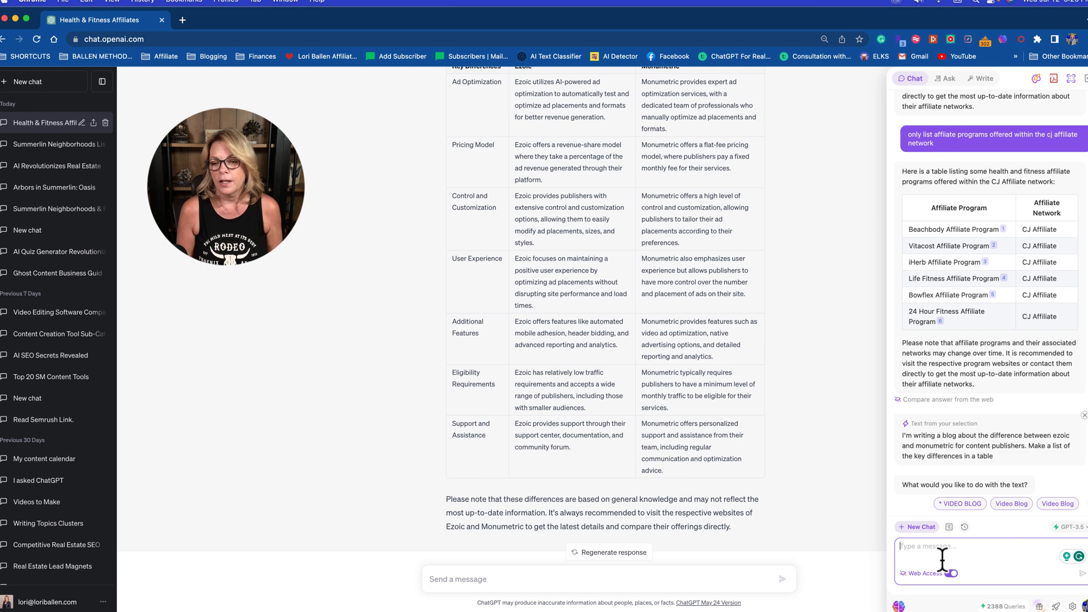
{"action": "type", "text": "tell me the"}
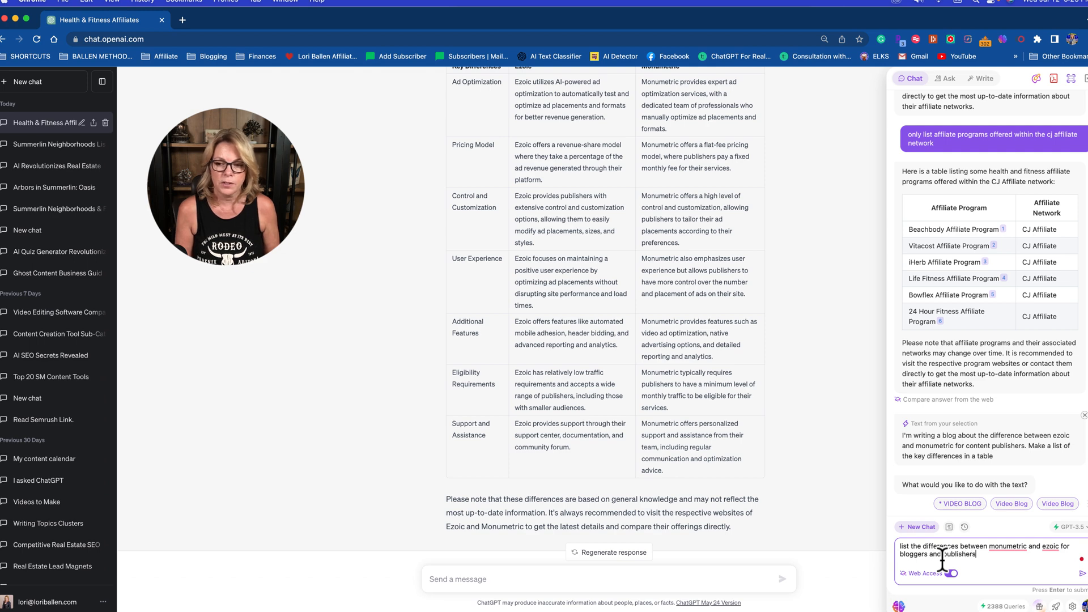
{"action": "key", "text": "Enter"}
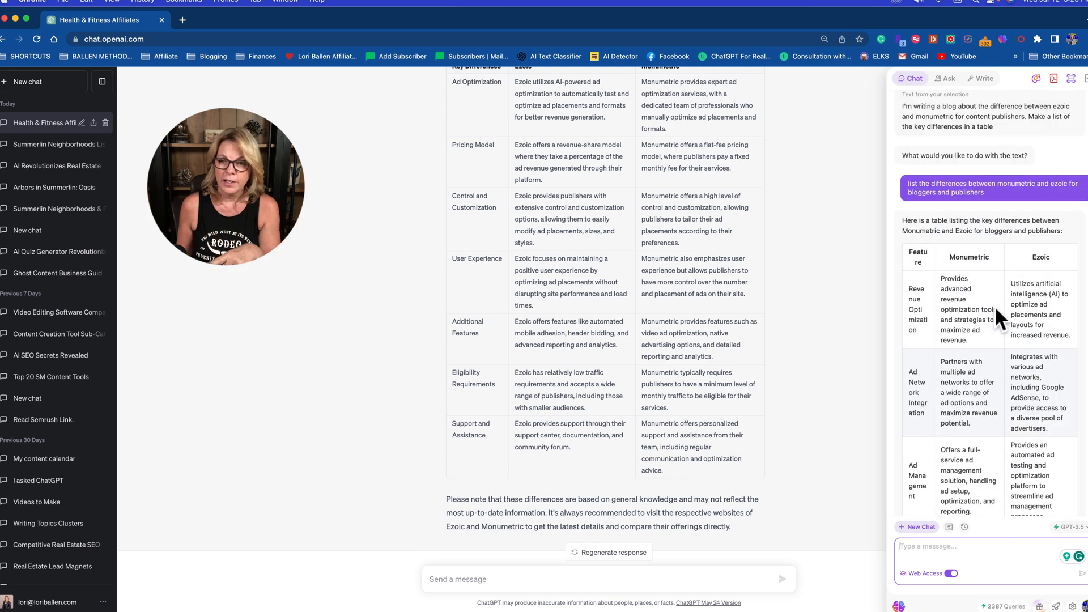
{"action": "mouse_move", "coordinate": [970, 278]}
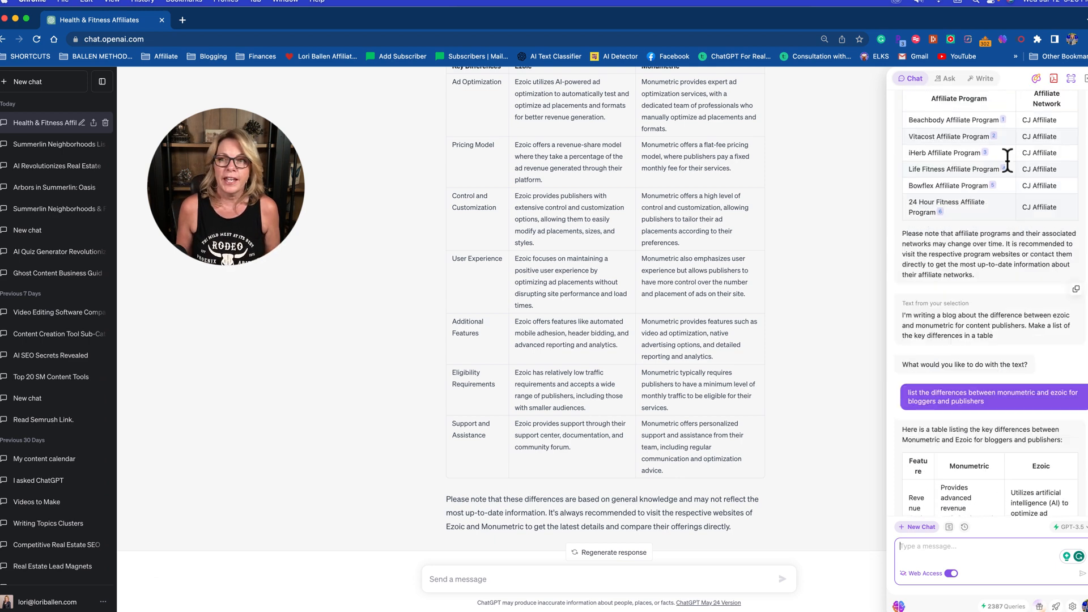
{"action": "scroll", "scroll_direction": "down", "scroll_amount": 3}
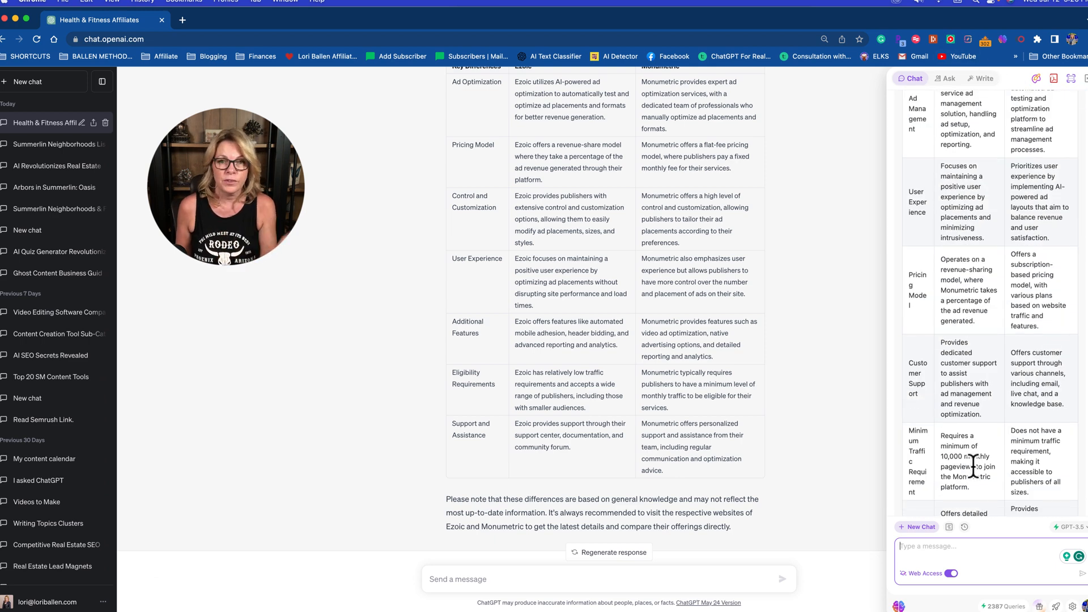
{"action": "scroll", "scroll_direction": "down", "scroll_amount": 3}
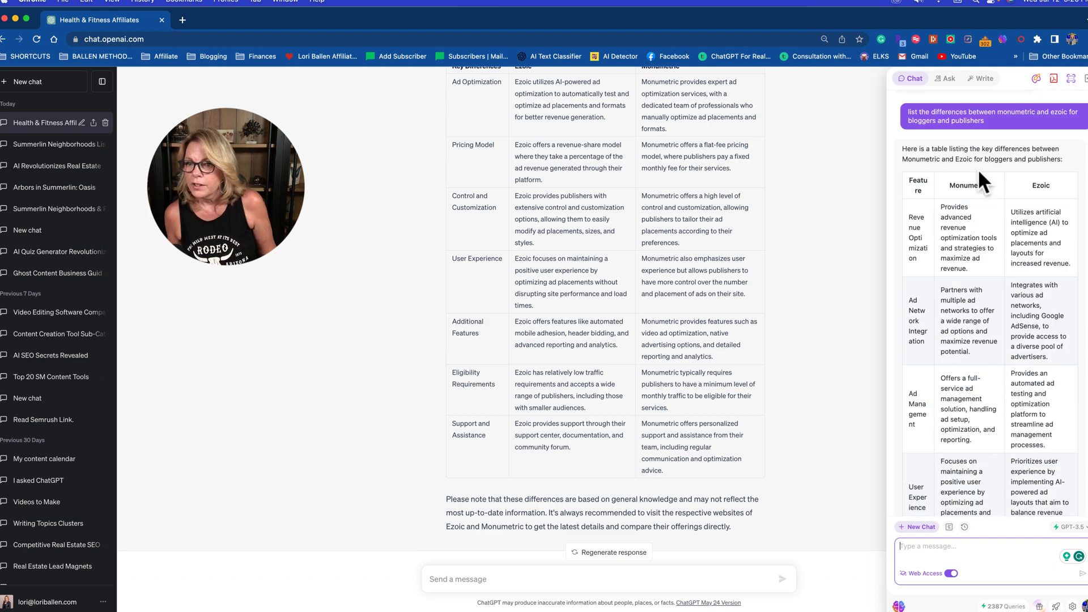
{"action": "scroll", "scroll_direction": "down", "scroll_amount": 3}
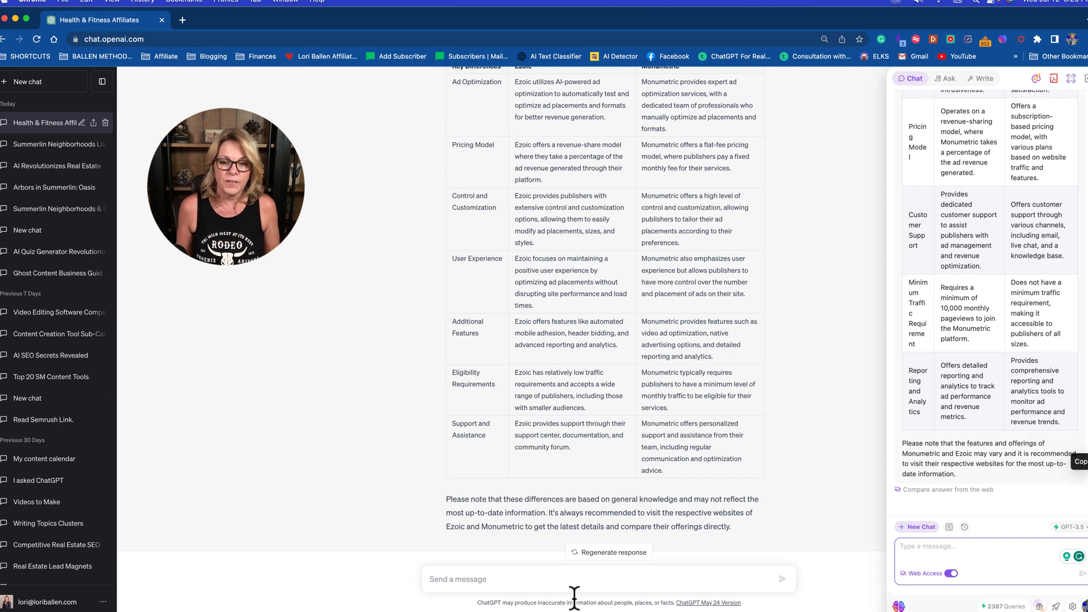
{"action": "type", "text": "here"}
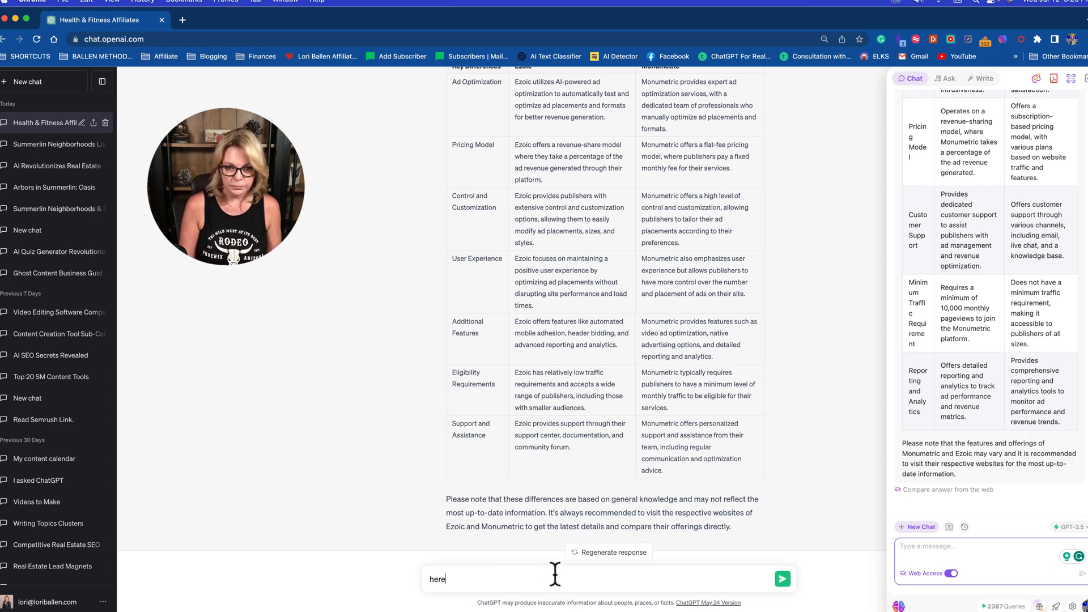